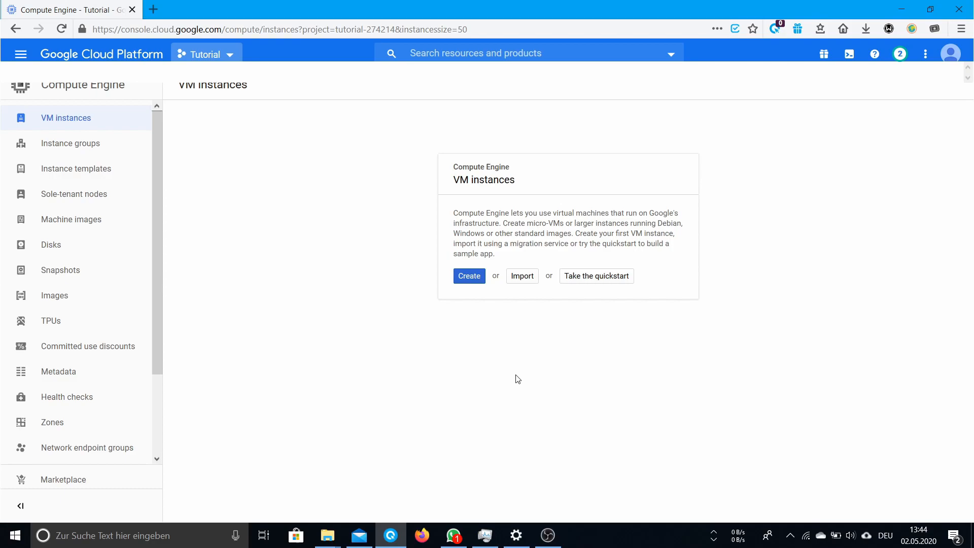
{"action": "mouse_move", "coordinate": [488, 364]}
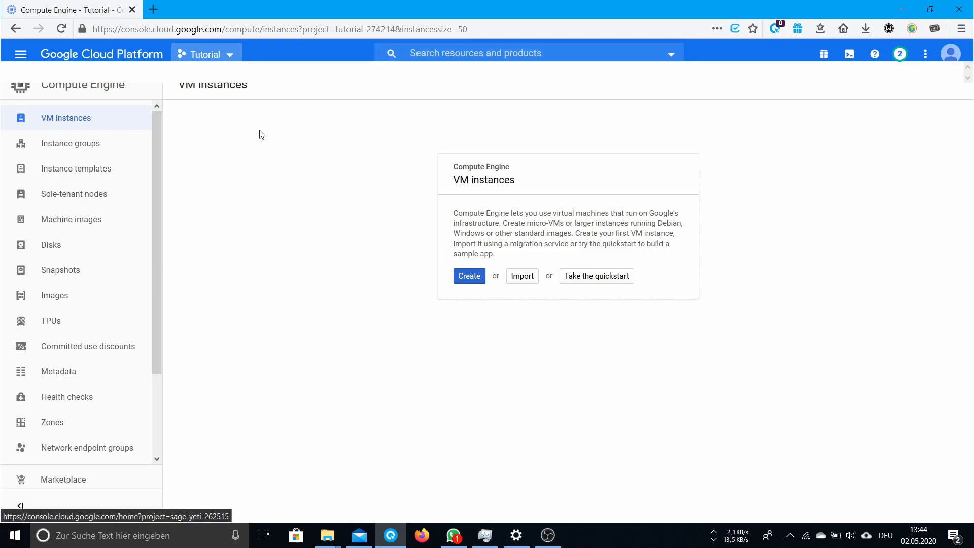
{"action": "mouse_move", "coordinate": [289, 183]}
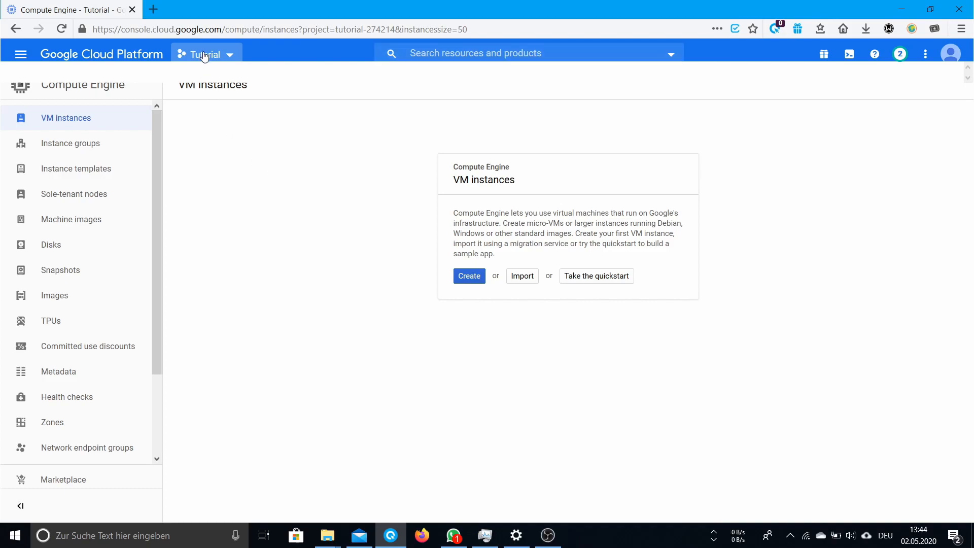
{"action": "mouse_move", "coordinate": [20, 54]}
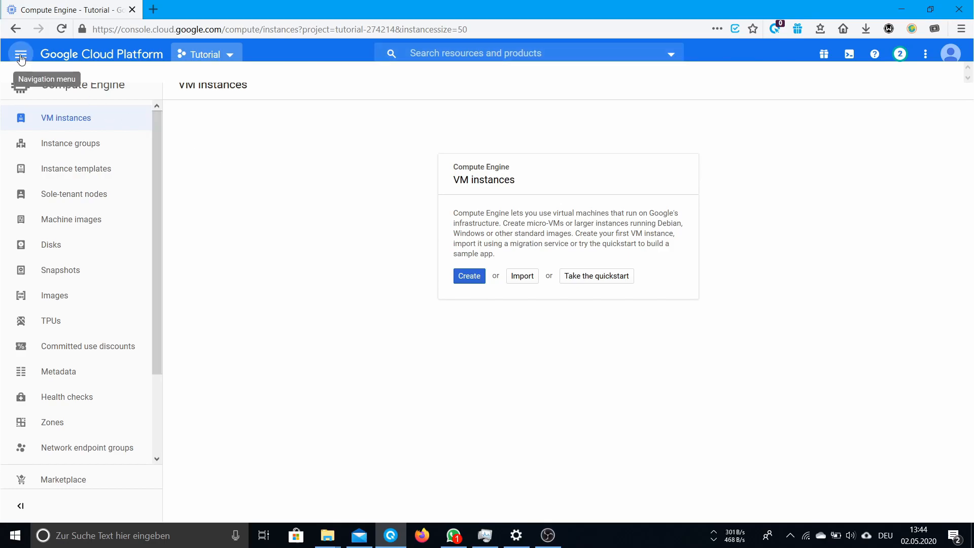
Step: Start a new VM instance from Compute Engine's VM instances page
{"action": "left_click", "coordinate": [21, 53]}
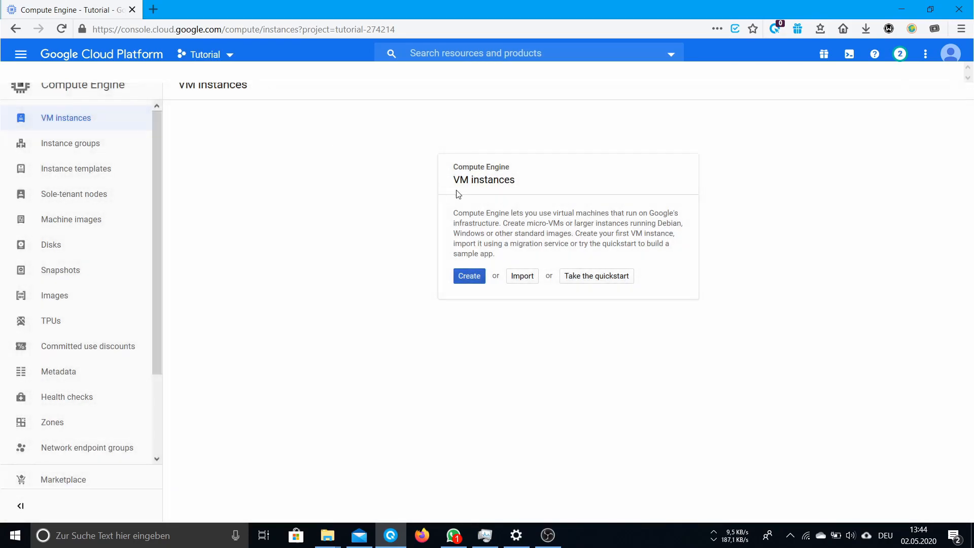
{"action": "double_click", "coordinate": [460, 179]}
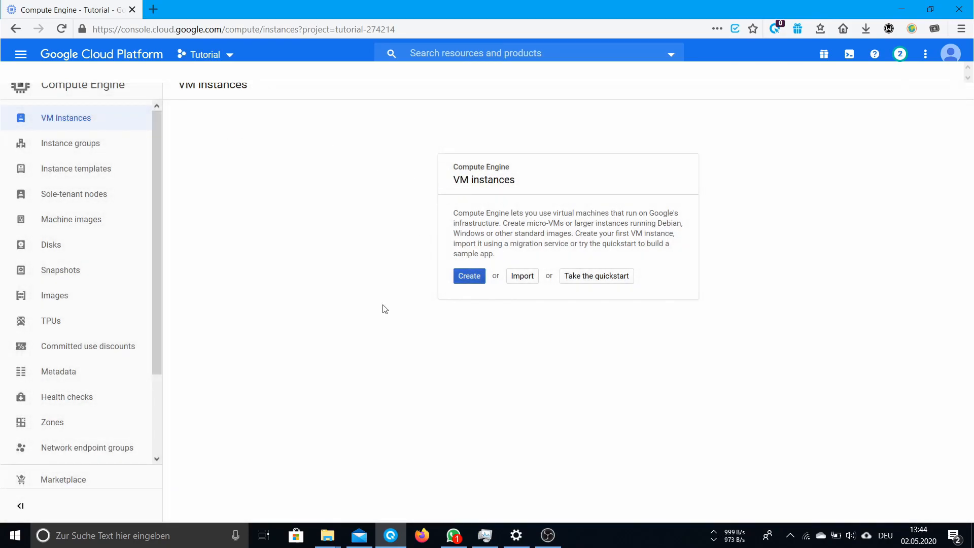
{"action": "left_click", "coordinate": [469, 276]}
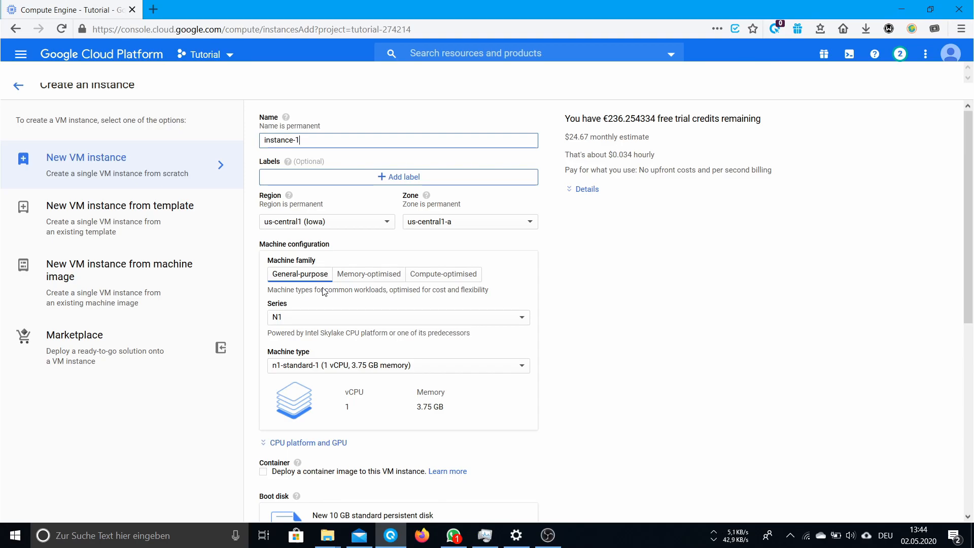
Step: Name the instance perforce-instance and set its region to us-east1 (South Carolina)
{"action": "scroll", "scroll_direction": "down", "scroll_amount": 3}
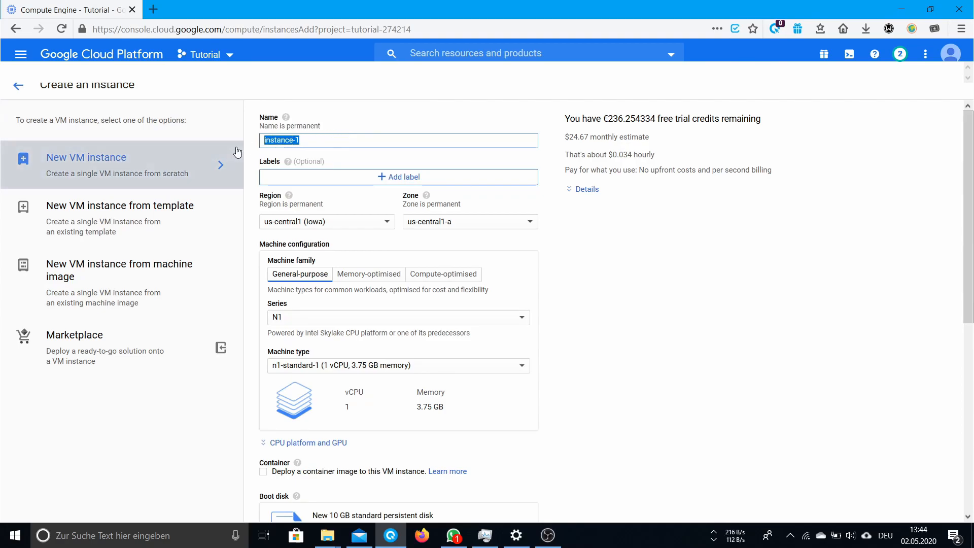
{"action": "type", "text": "perforce"}
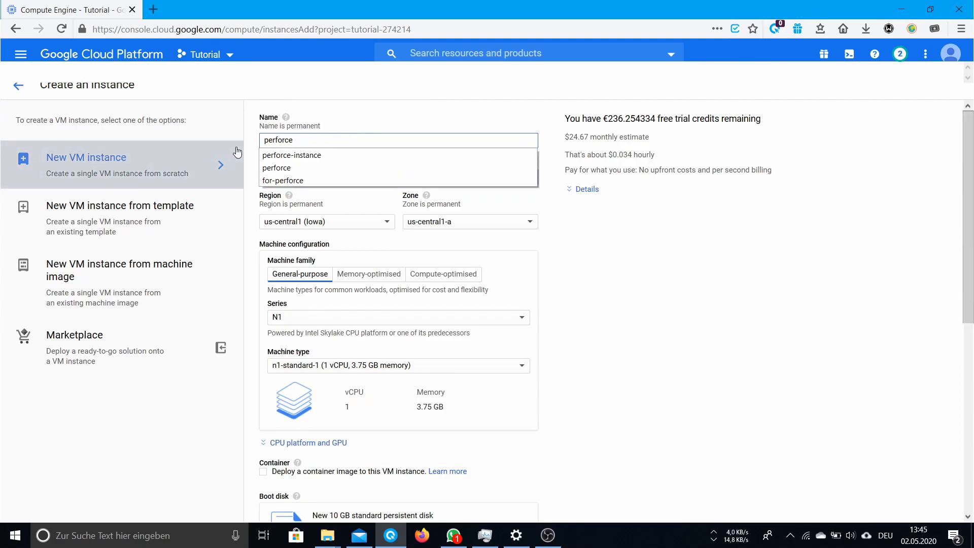
{"action": "left_click", "coordinate": [292, 154]}
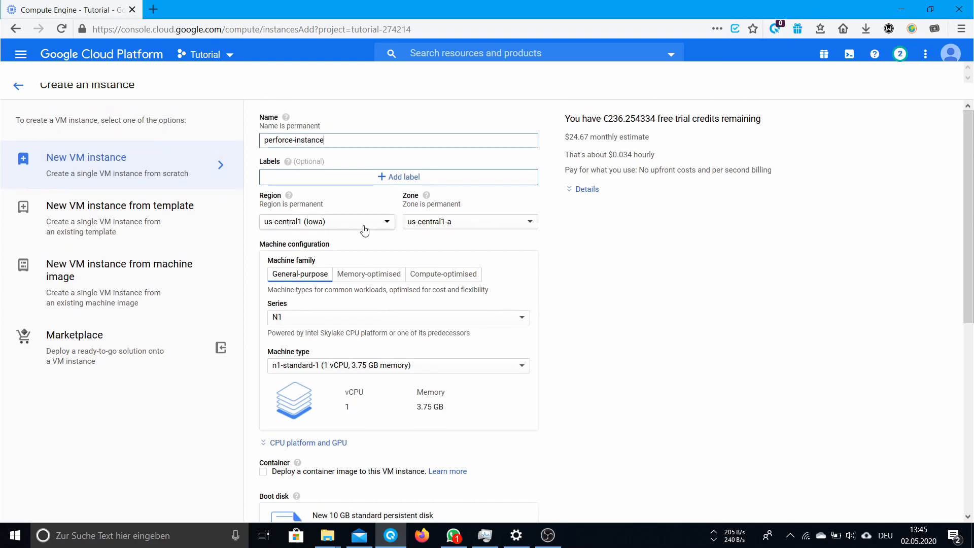
{"action": "left_click", "coordinate": [326, 222]}
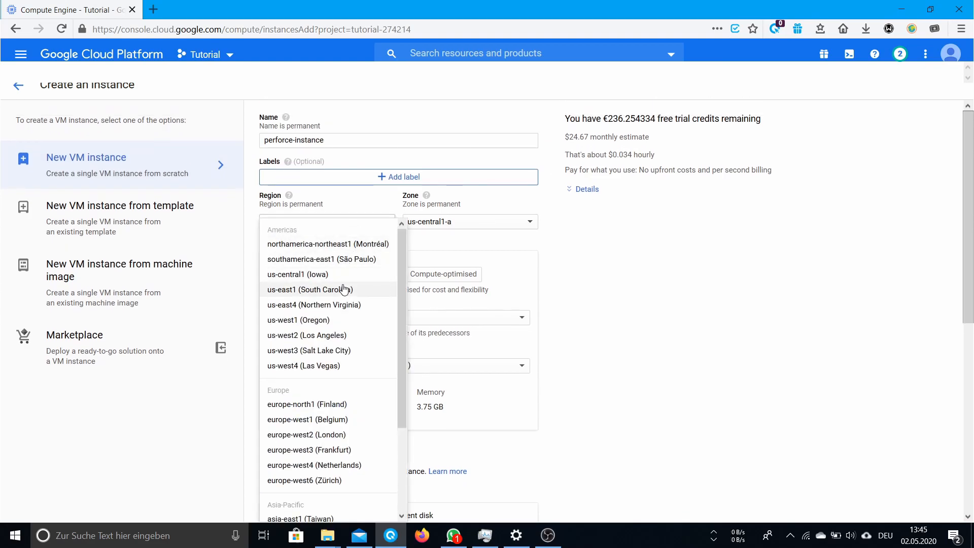
{"action": "mouse_move", "coordinate": [342, 304]}
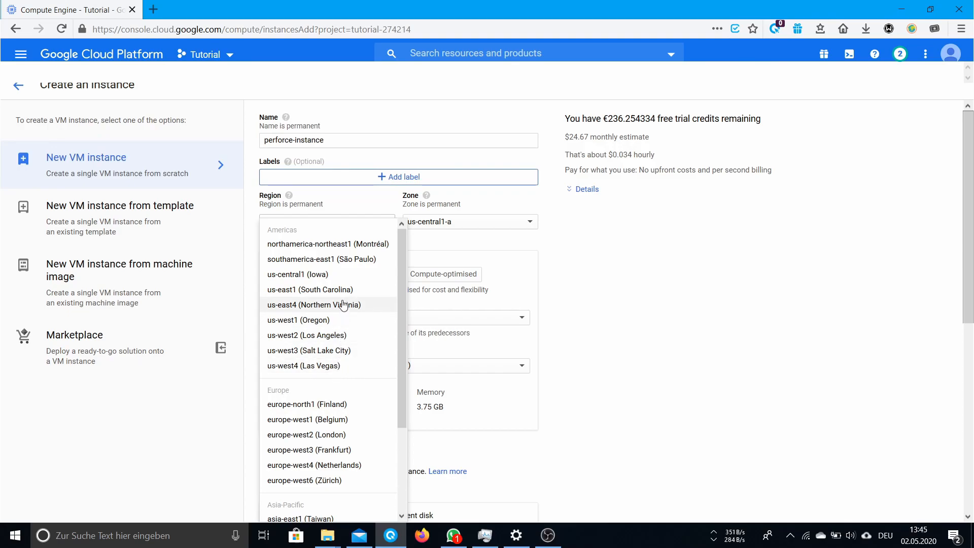
{"action": "left_click", "coordinate": [311, 289]}
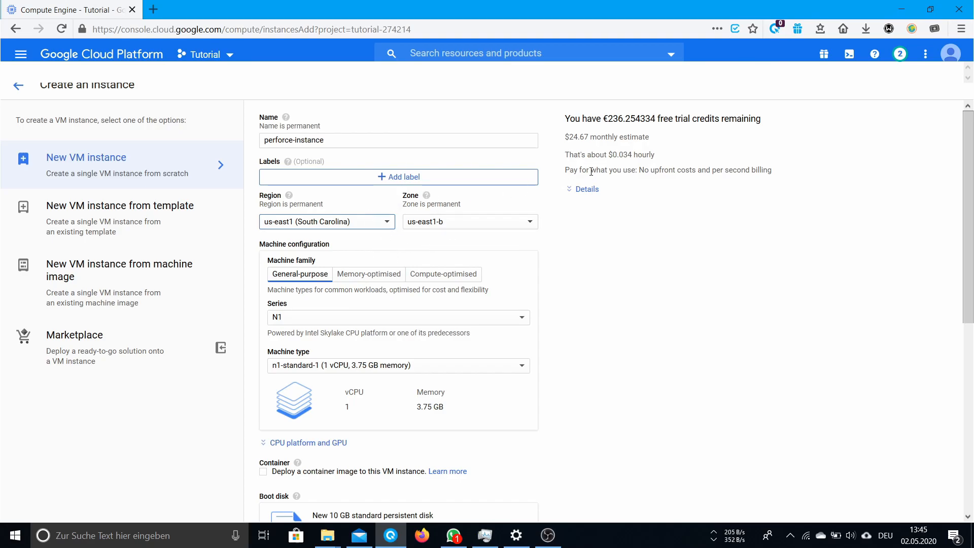
Step: Choose the f1-micro machine type (1 vCPU, 614 MB), free for the first 744 hours
{"action": "scroll", "scroll_direction": "down", "scroll_amount": 3}
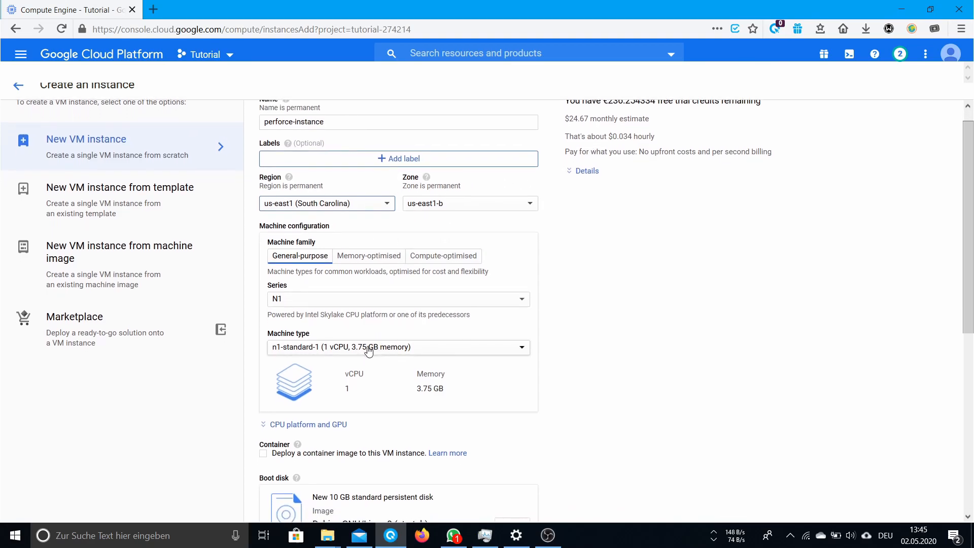
{"action": "left_click", "coordinate": [398, 347]}
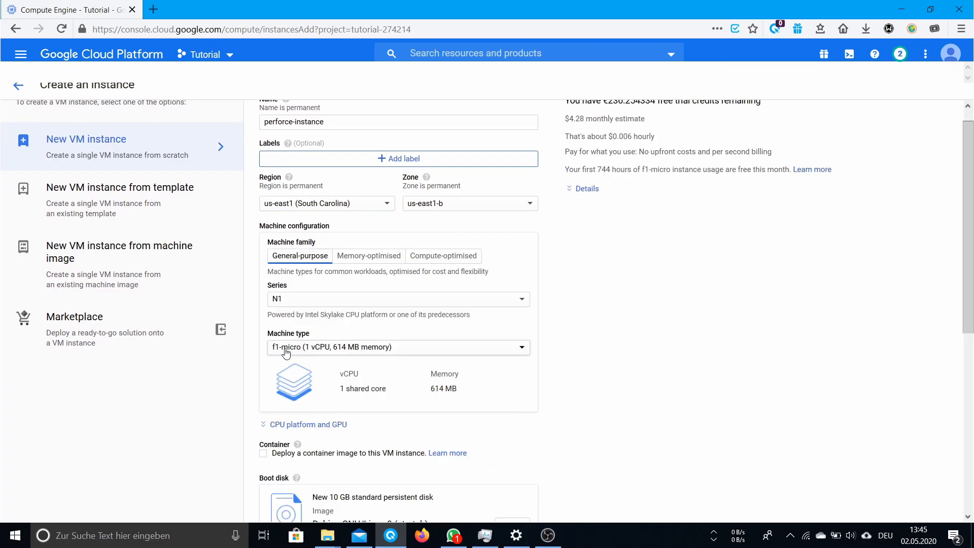
{"action": "mouse_move", "coordinate": [639, 375]}
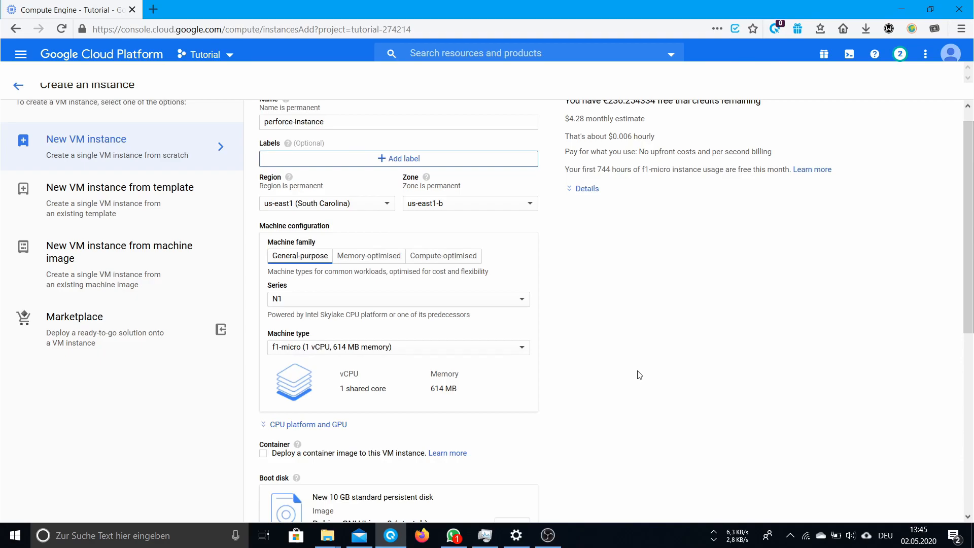
{"action": "mouse_move", "coordinate": [565, 174]}
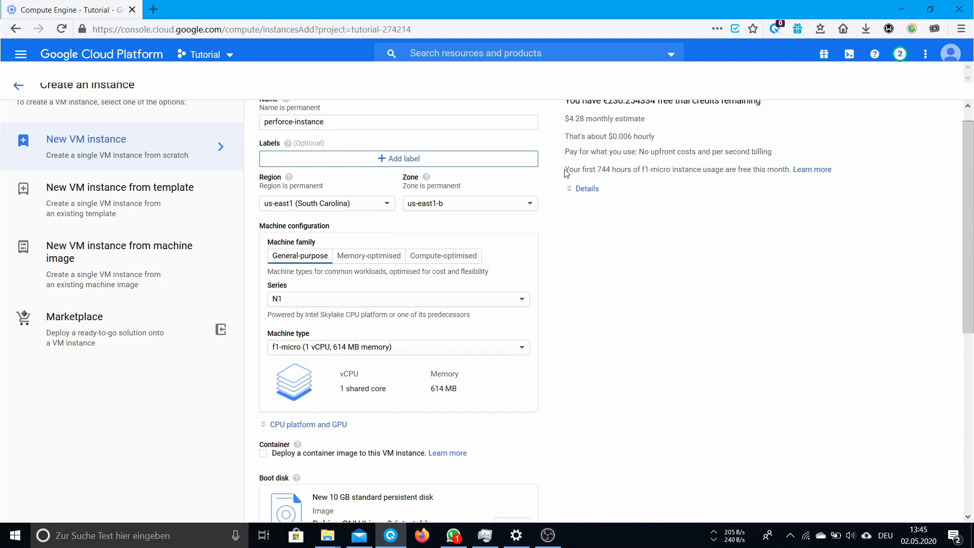
{"action": "left_click_drag", "start_coordinate": [564, 170], "coordinate": [831, 169]}
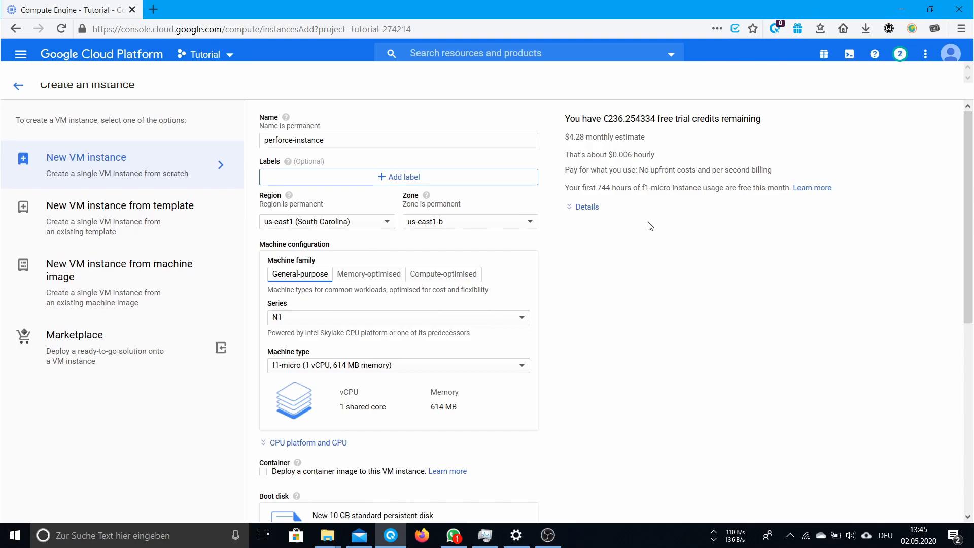
{"action": "mouse_move", "coordinate": [632, 231]}
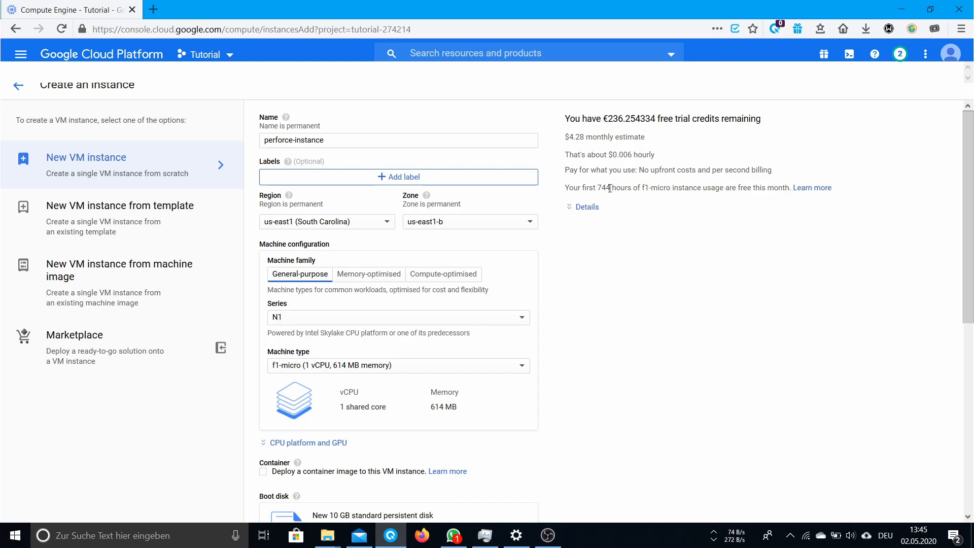
{"action": "mouse_move", "coordinate": [499, 214]}
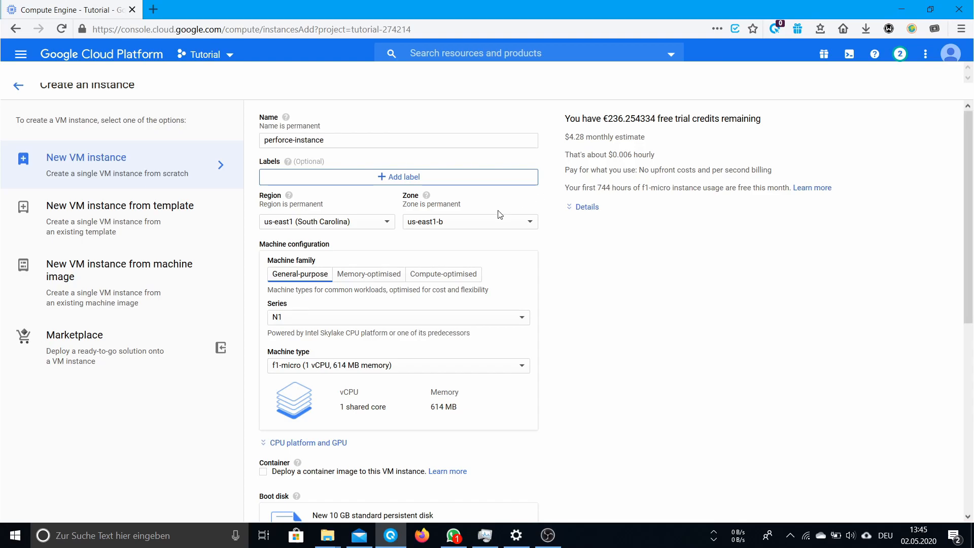
{"action": "scroll", "scroll_direction": "down", "scroll_amount": 3}
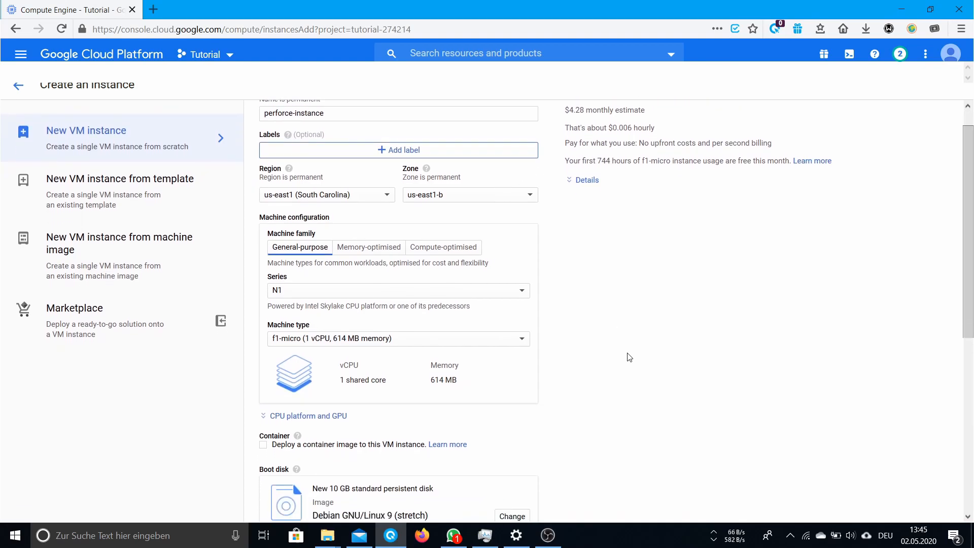
{"action": "scroll", "scroll_direction": "down", "scroll_amount": 3}
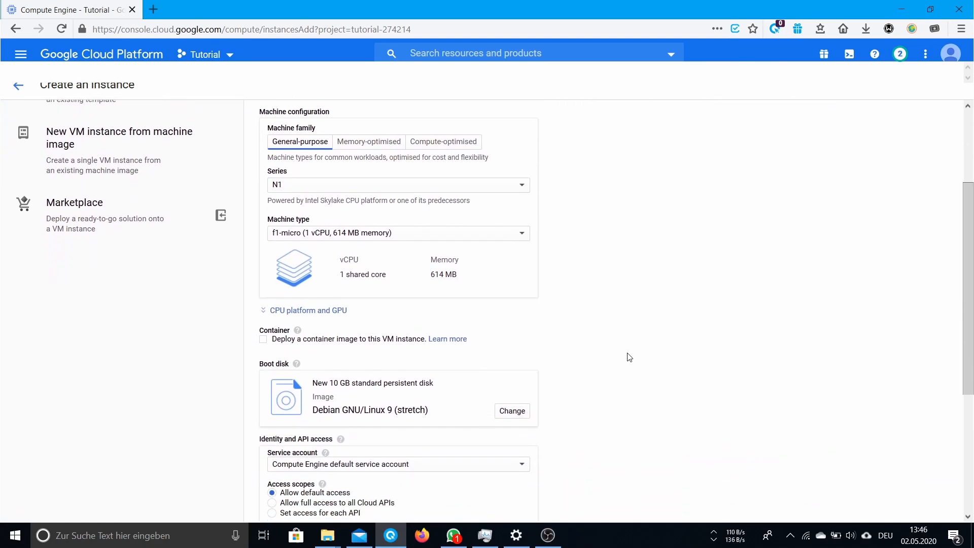
Step: Set the boot disk image to Ubuntu 18.04 LTS
{"action": "scroll", "scroll_direction": "down", "scroll_amount": 3}
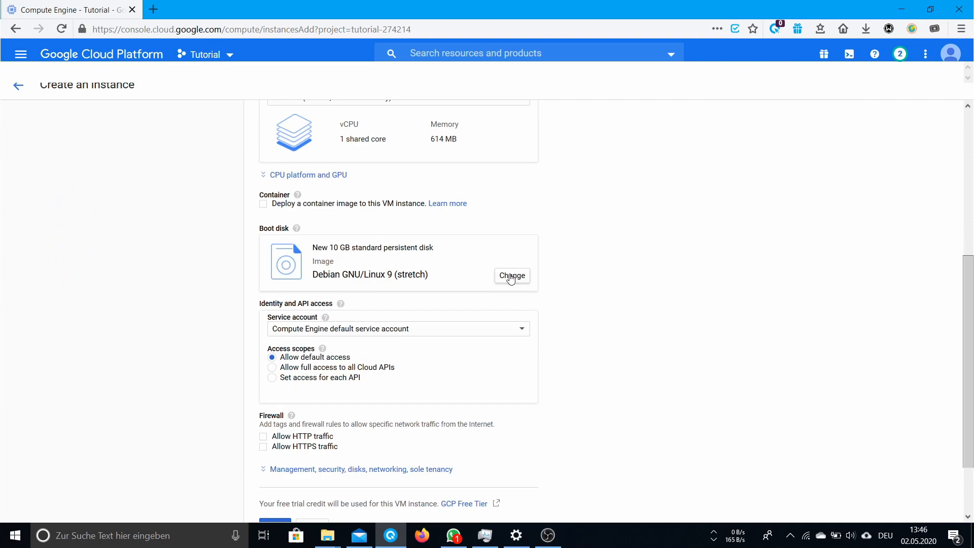
{"action": "left_click", "coordinate": [511, 275]}
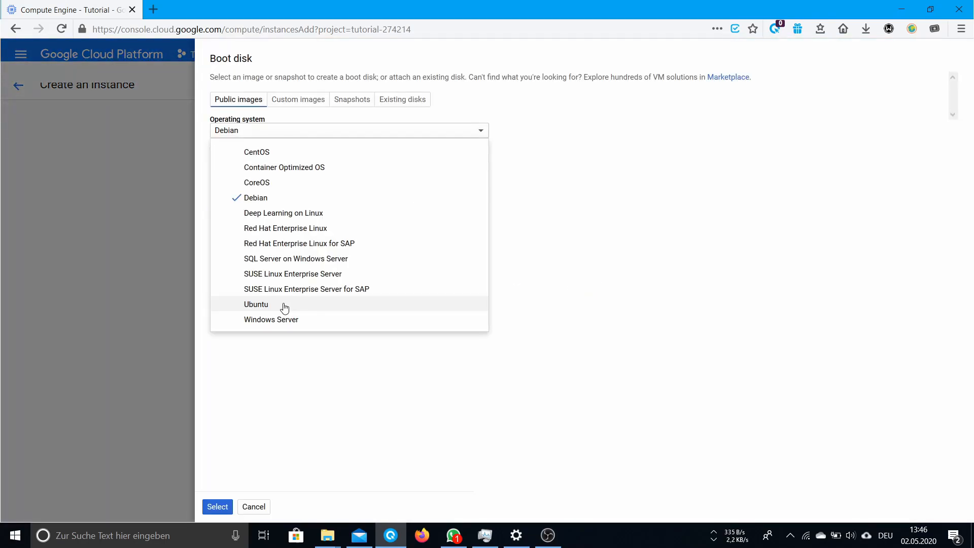
{"action": "left_click", "coordinate": [255, 304]}
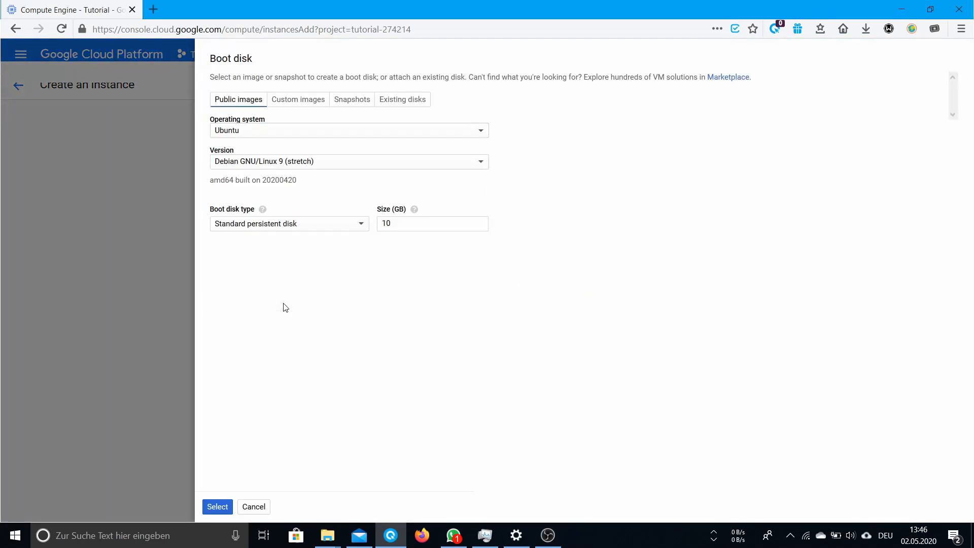
{"action": "left_click", "coordinate": [348, 161]}
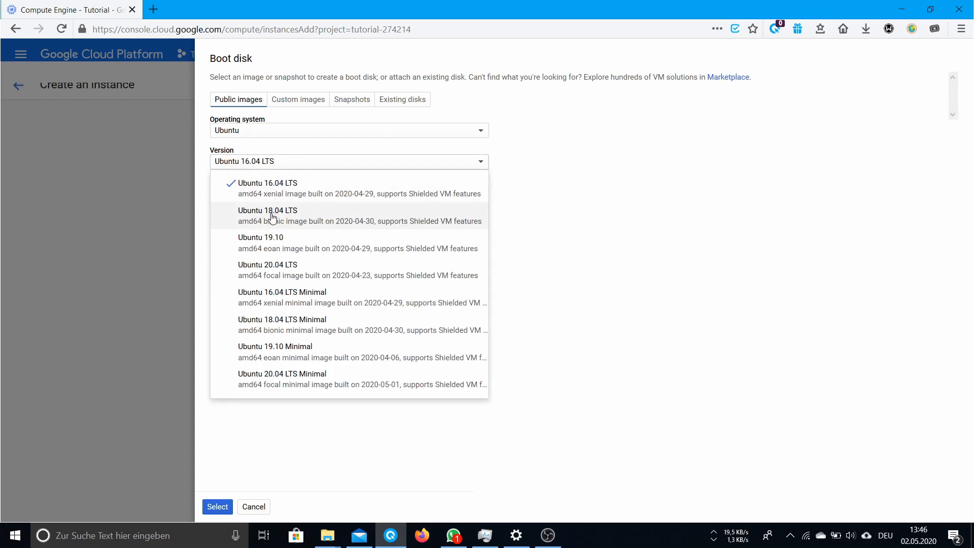
{"action": "left_click", "coordinate": [268, 215]}
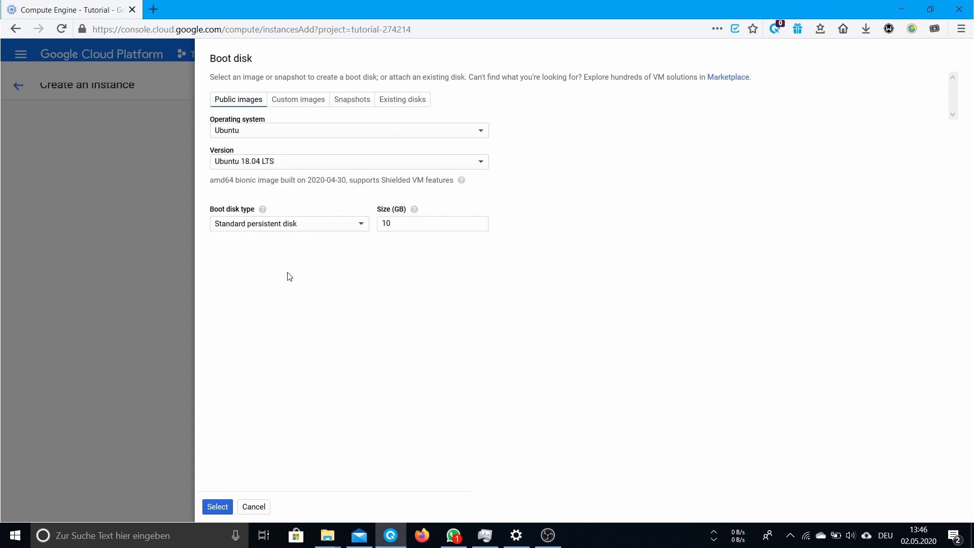
{"action": "mouse_move", "coordinate": [283, 213]}
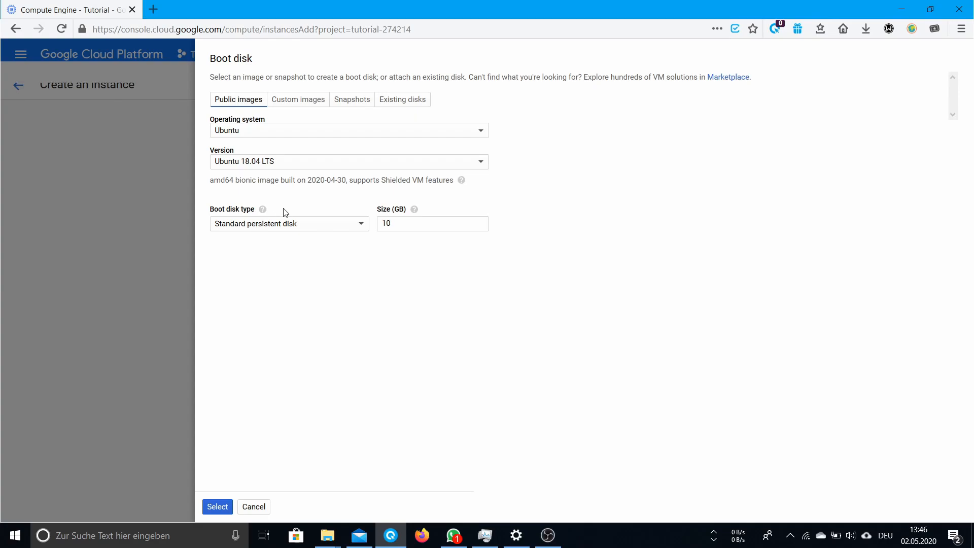
Step: Make the boot disk a 30 GB standard persistent disk and expand the advanced instance options
{"action": "left_click", "coordinate": [432, 223]}
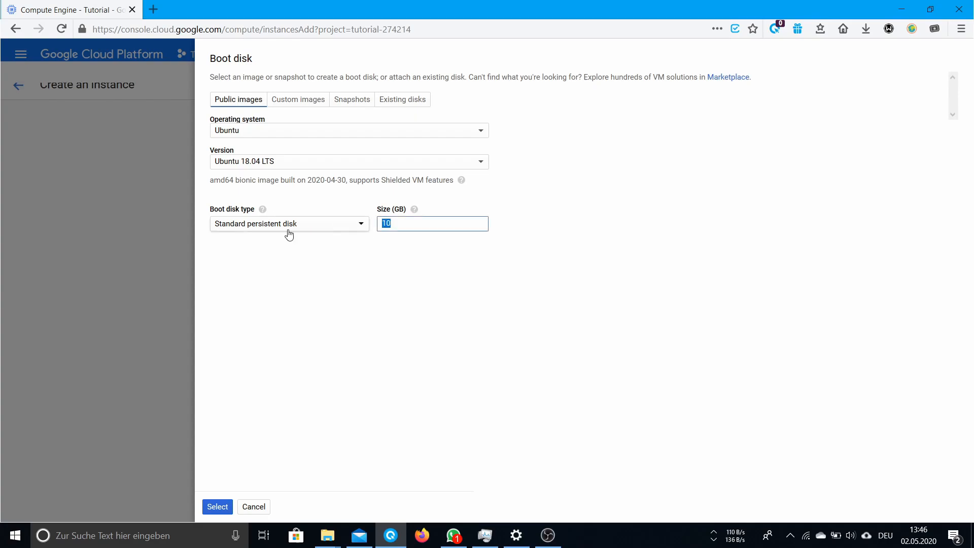
{"action": "mouse_move", "coordinate": [461, 304]}
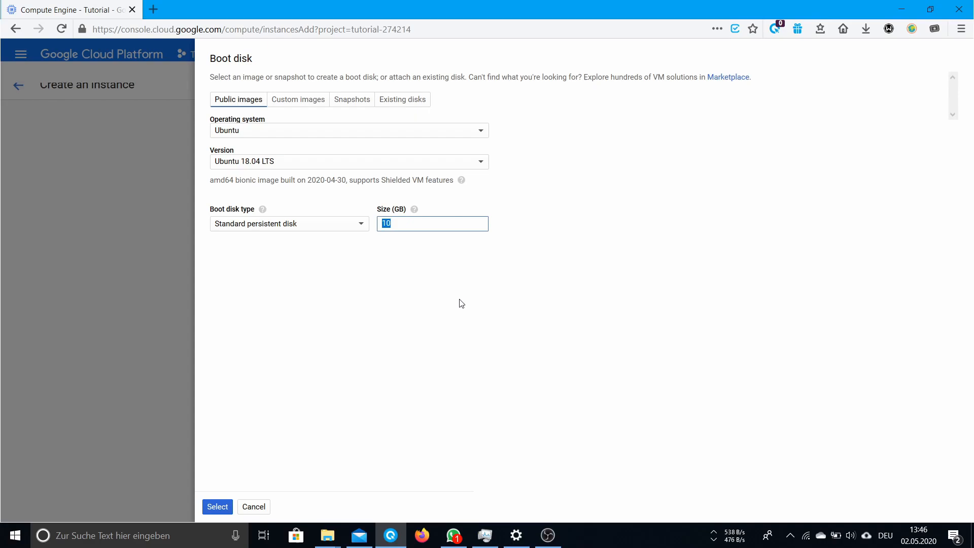
{"action": "left_click", "coordinate": [432, 224]}
{"action": "type", "text": "30"}
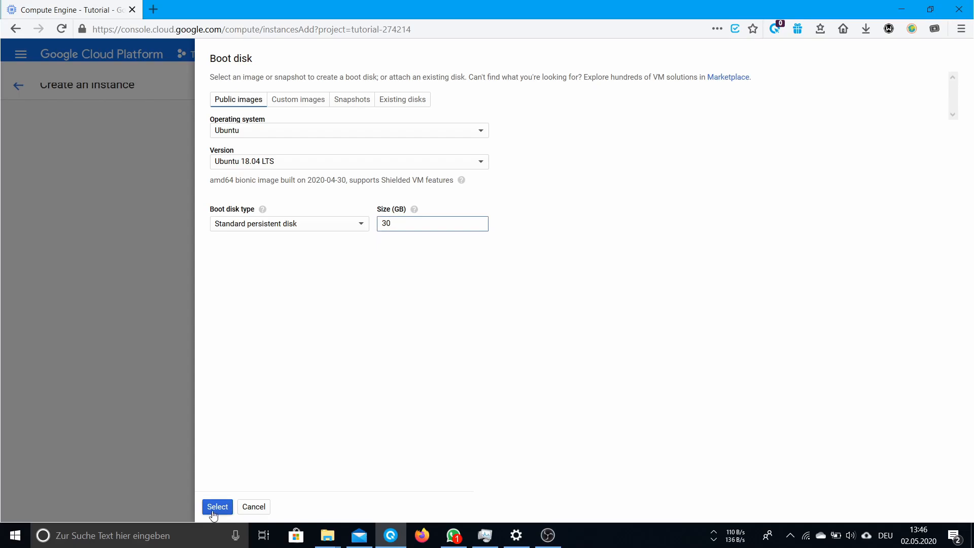
{"action": "left_click", "coordinate": [217, 507]}
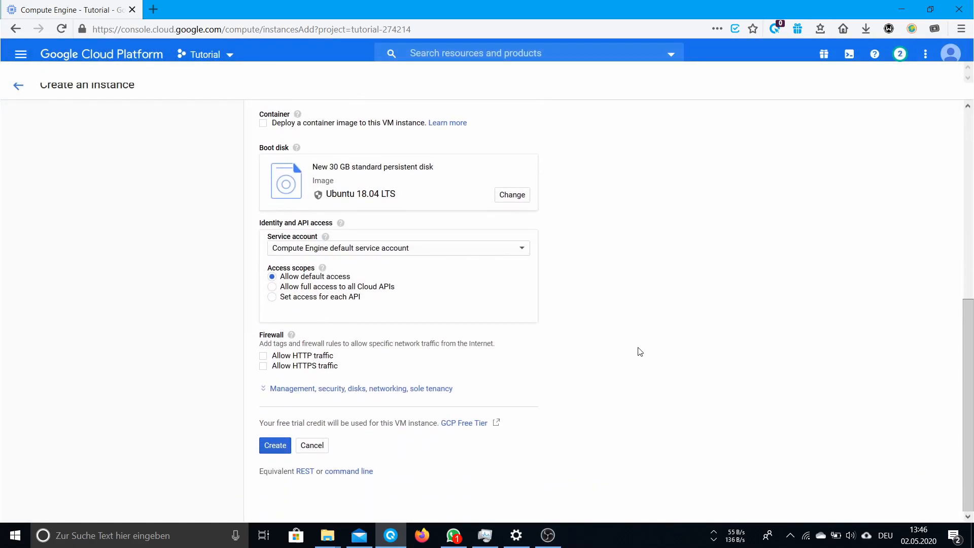
{"action": "left_click", "coordinate": [360, 389]}
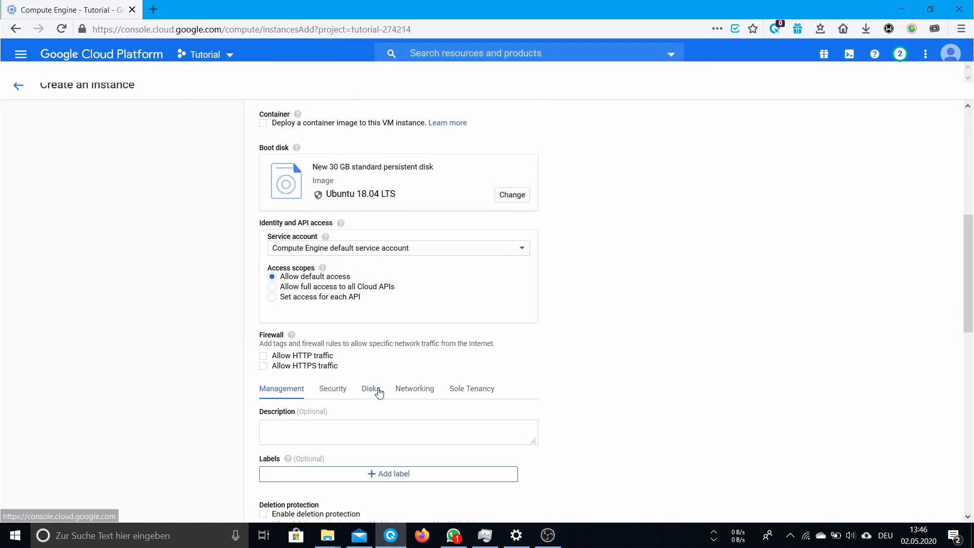
{"action": "scroll", "scroll_direction": "down", "scroll_amount": 3}
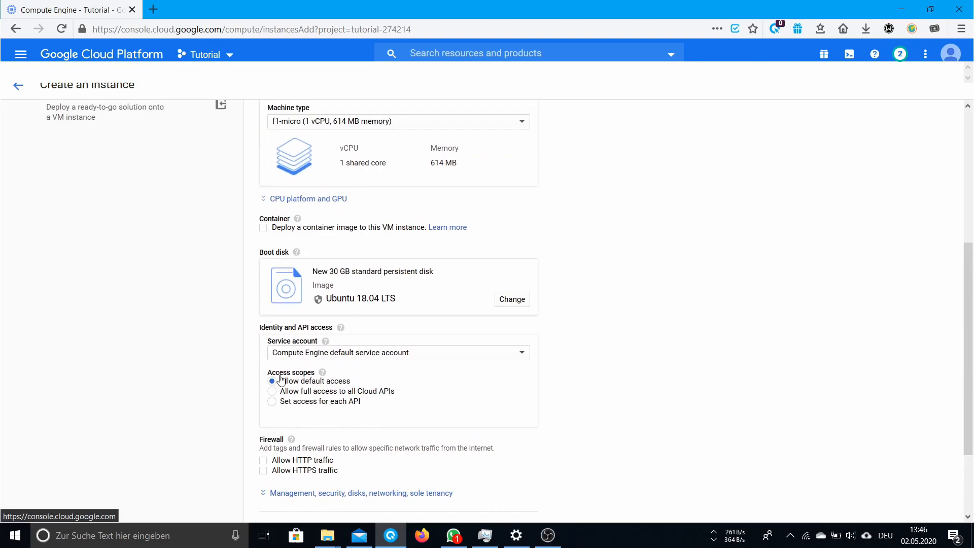
Step: Show the instance's Networking settings and list the external IP choices for the default interface
{"action": "scroll", "scroll_direction": "down", "scroll_amount": 3}
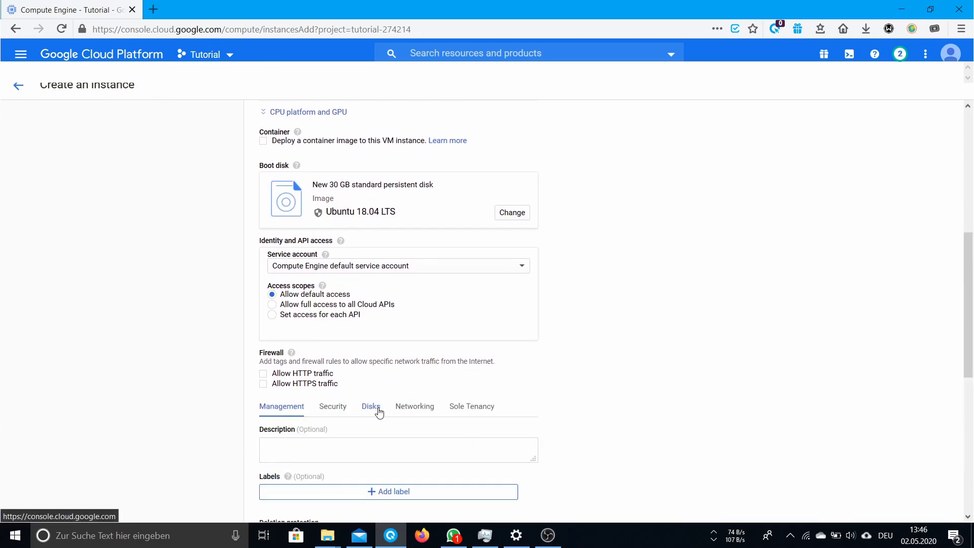
{"action": "scroll", "scroll_direction": "down", "scroll_amount": 3}
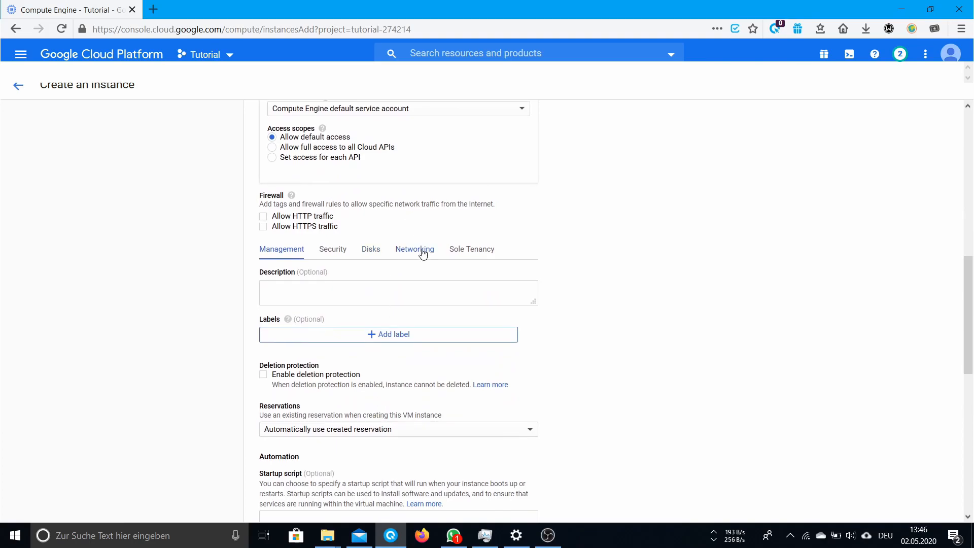
{"action": "left_click", "coordinate": [414, 249]}
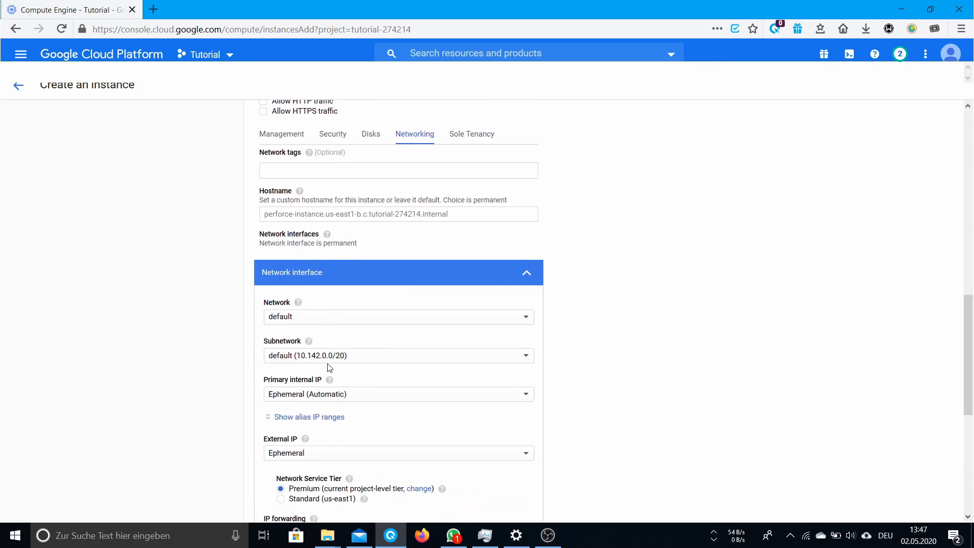
{"action": "scroll", "scroll_direction": "down", "scroll_amount": 3}
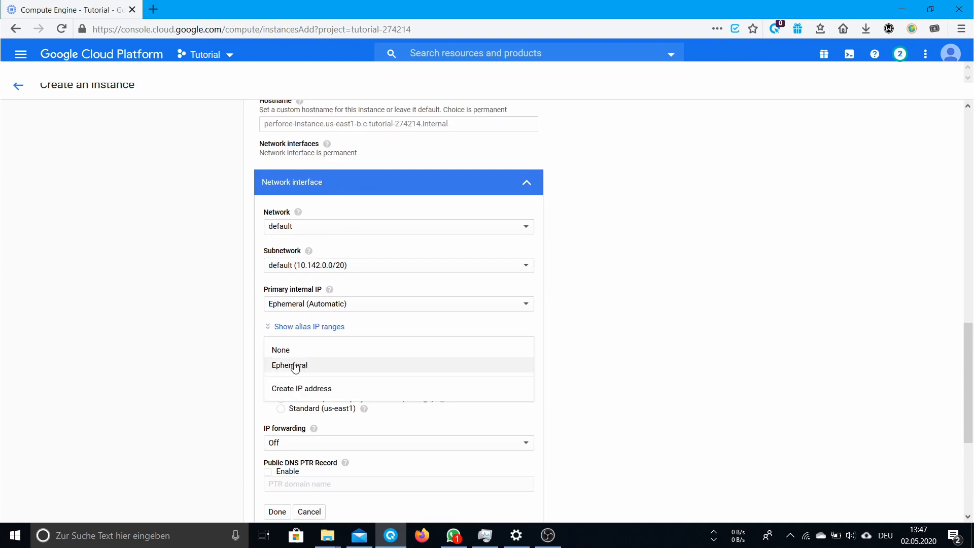
{"action": "left_click", "coordinate": [289, 365]}
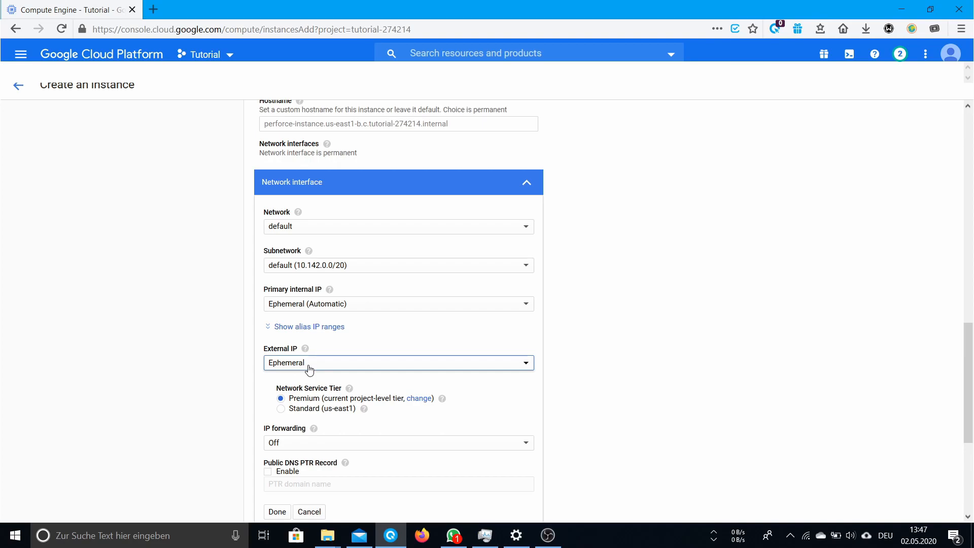
{"action": "left_click", "coordinate": [398, 362]}
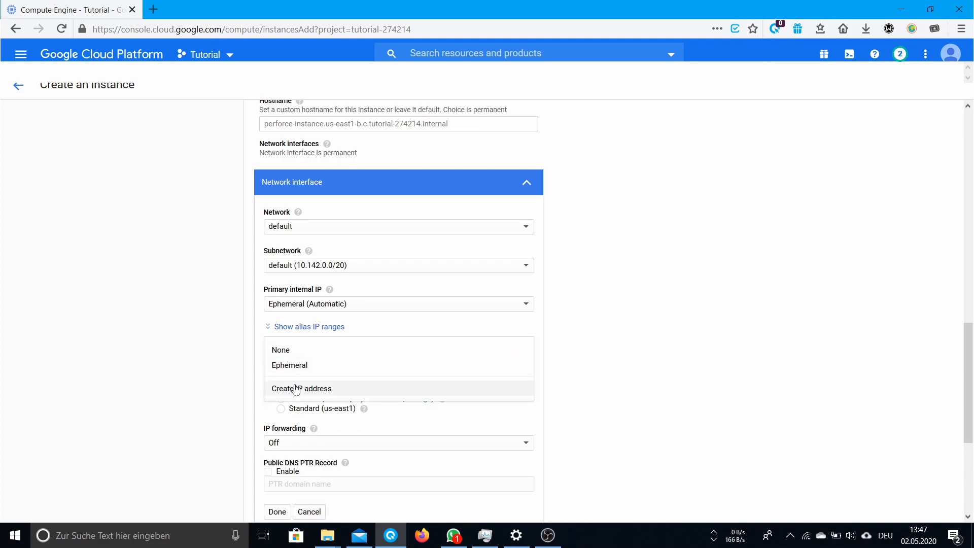
Step: Consider reserving a static IP address, then cancel and keep the external IP Ephemeral
{"action": "left_click", "coordinate": [301, 388]}
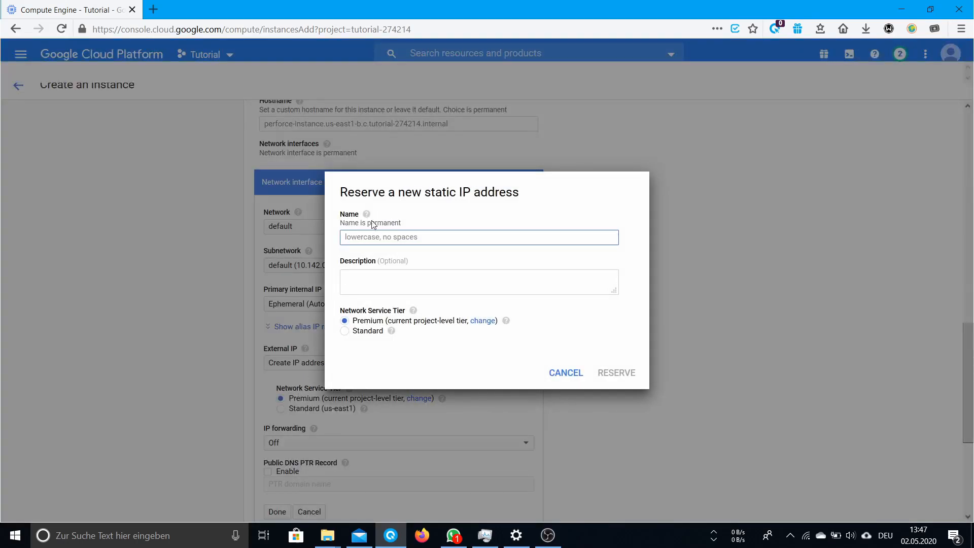
{"action": "left_click", "coordinate": [478, 236]}
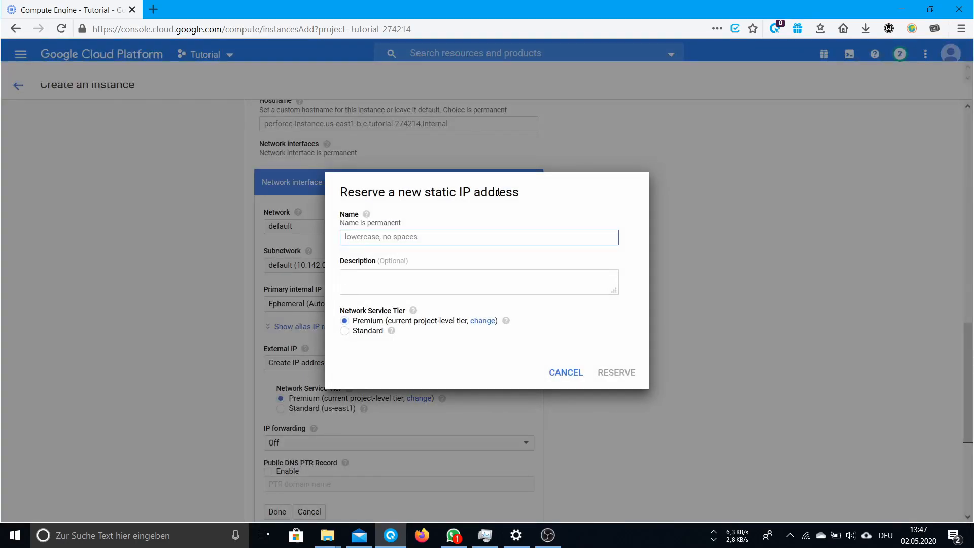
{"action": "mouse_move", "coordinate": [379, 198]}
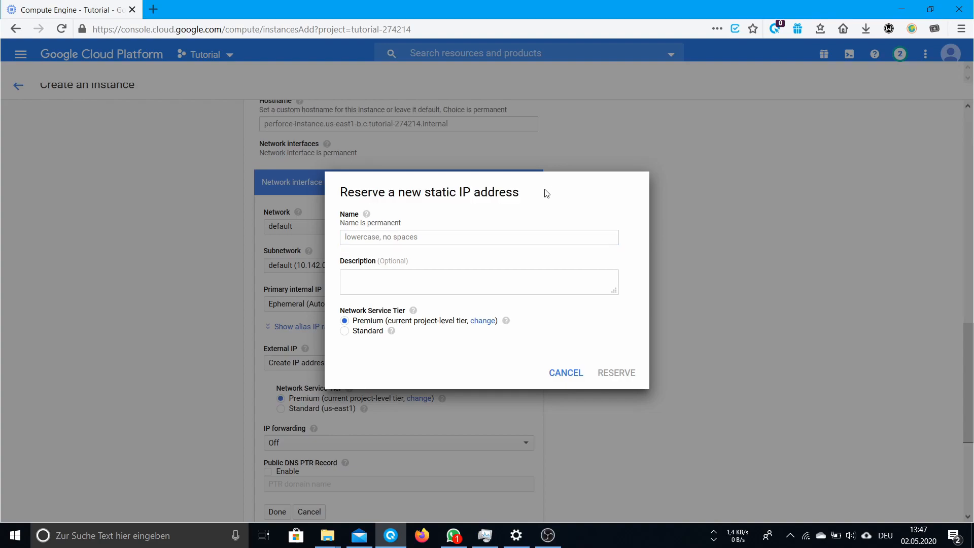
{"action": "mouse_move", "coordinate": [435, 205]}
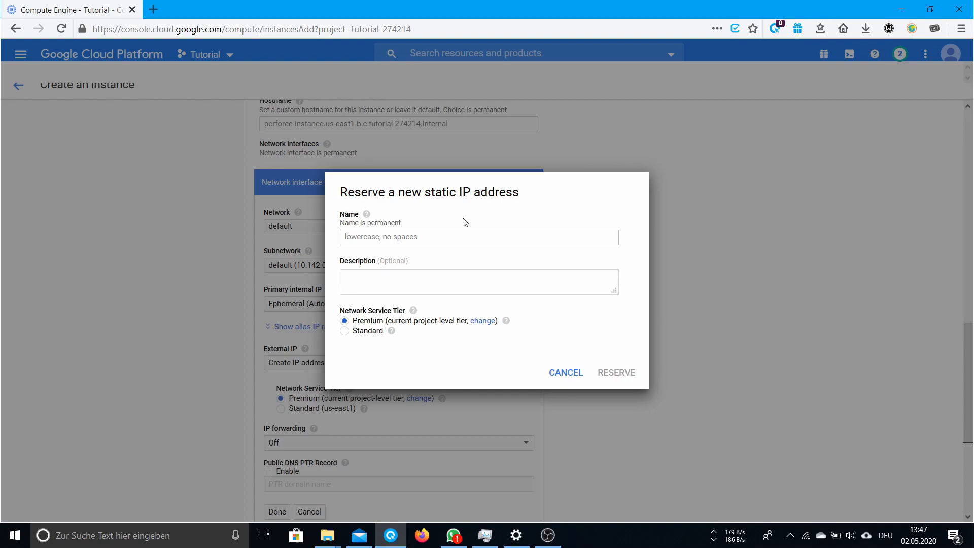
{"action": "left_click", "coordinate": [478, 236]}
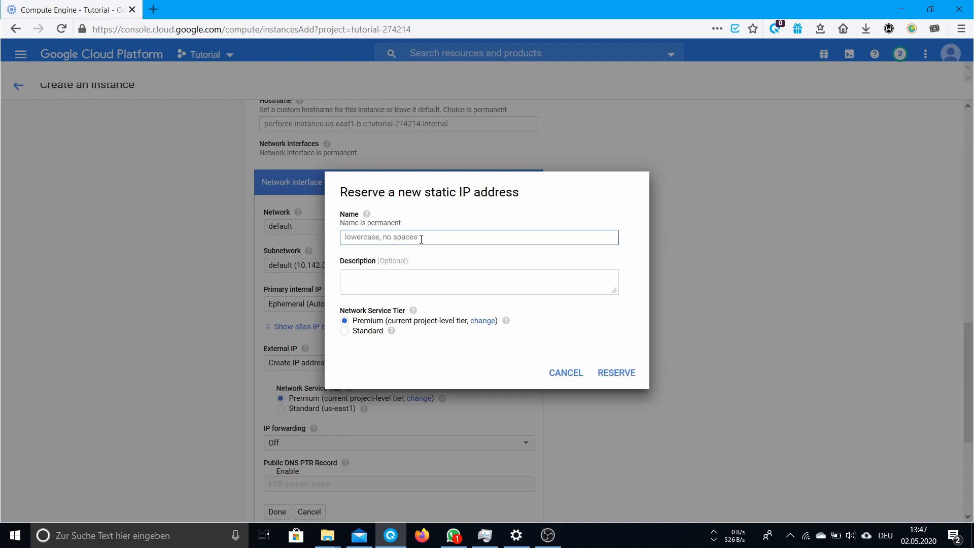
{"action": "left_click", "coordinate": [616, 372]}
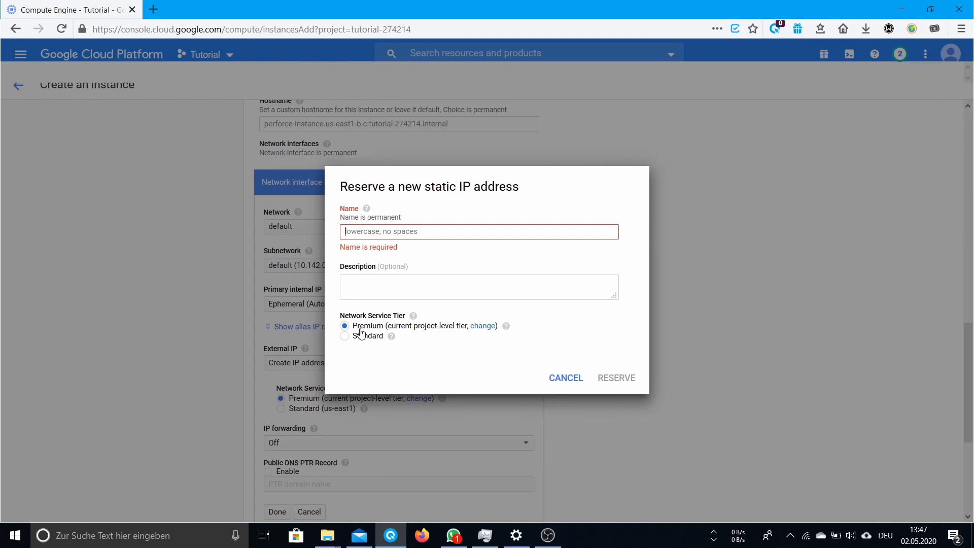
{"action": "mouse_move", "coordinate": [359, 332]}
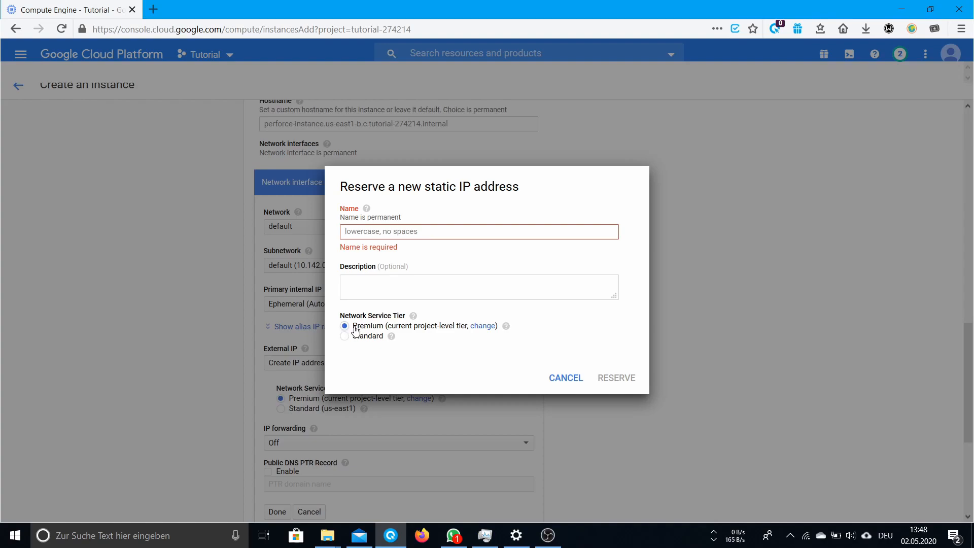
{"action": "mouse_move", "coordinate": [344, 342]}
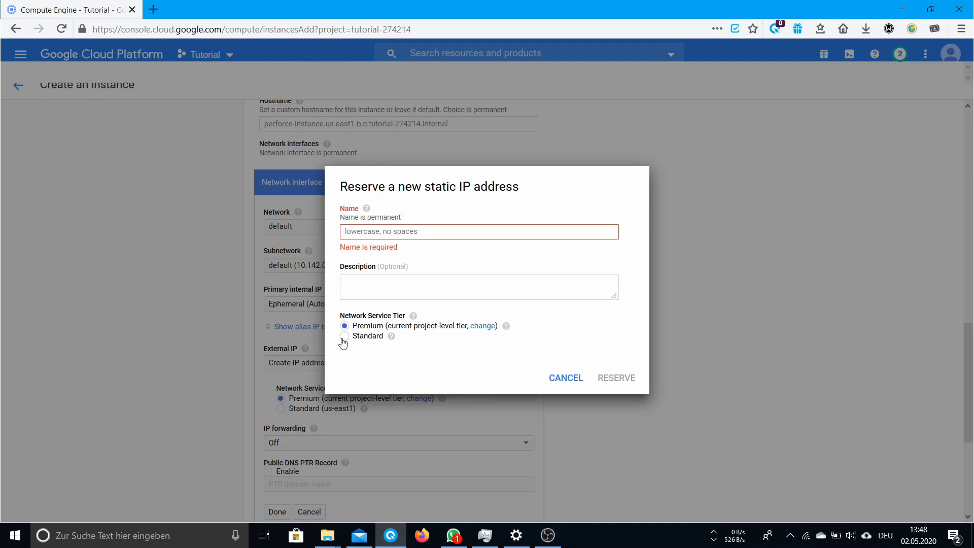
{"action": "mouse_move", "coordinate": [343, 341]}
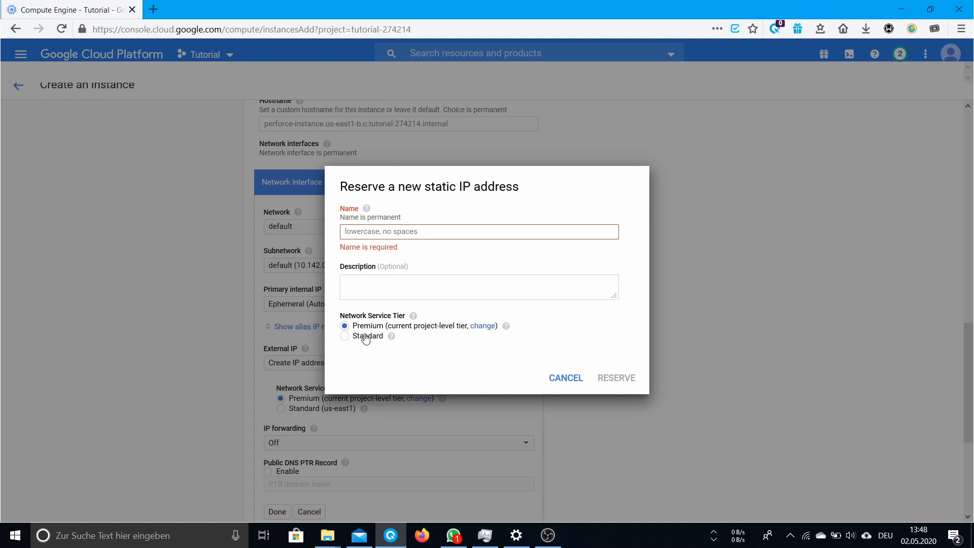
{"action": "mouse_move", "coordinate": [409, 362]}
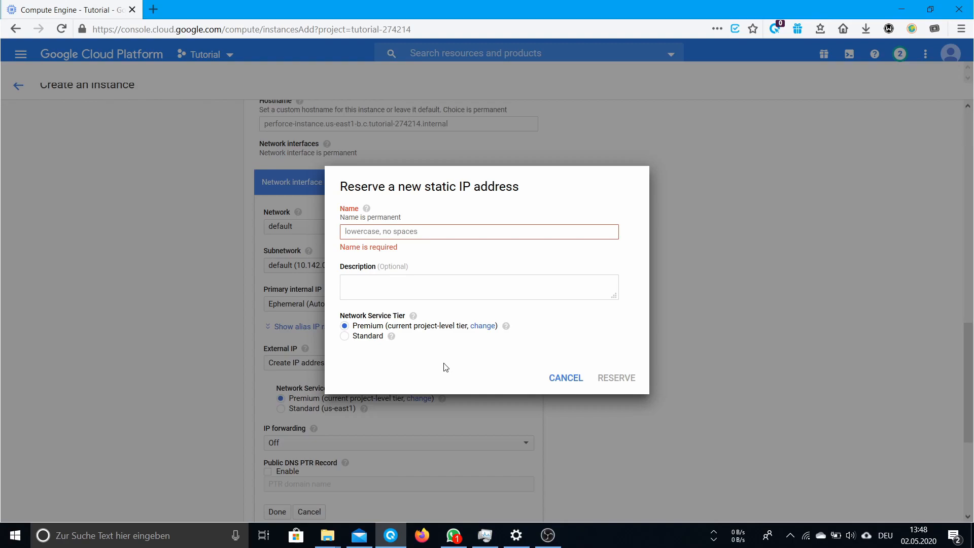
{"action": "mouse_move", "coordinate": [363, 323]}
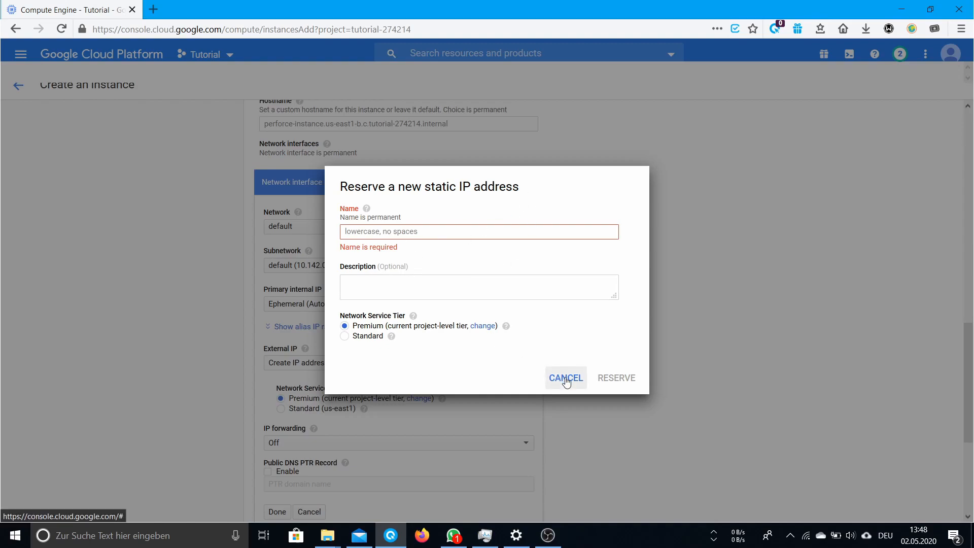
{"action": "mouse_move", "coordinate": [561, 390]}
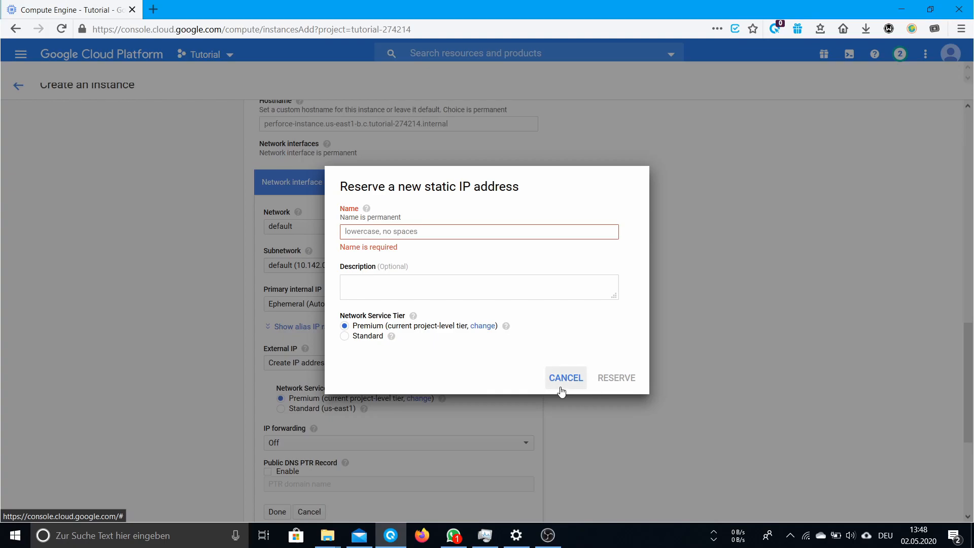
{"action": "left_click", "coordinate": [565, 377]}
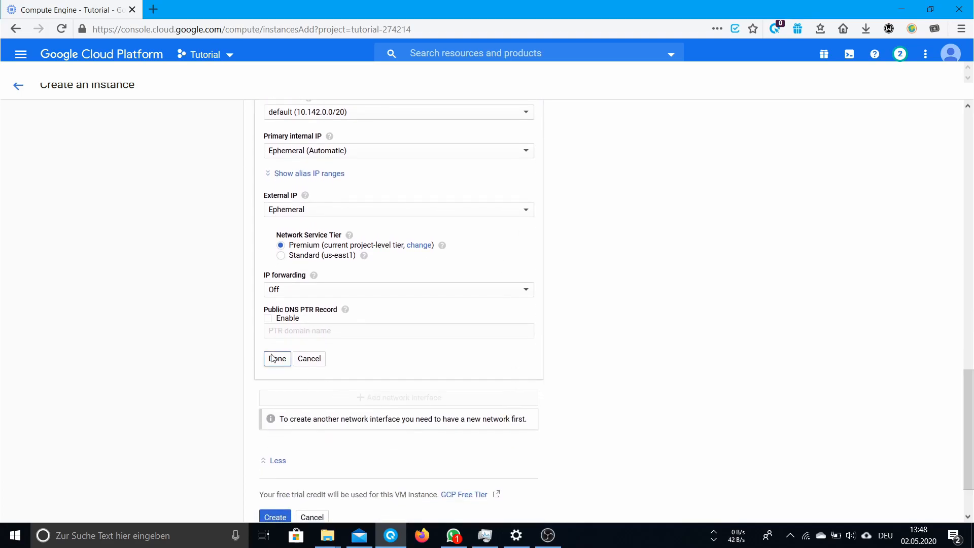
Step: Confirm the network interface and create perforce-instance
{"action": "left_click", "coordinate": [276, 358]}
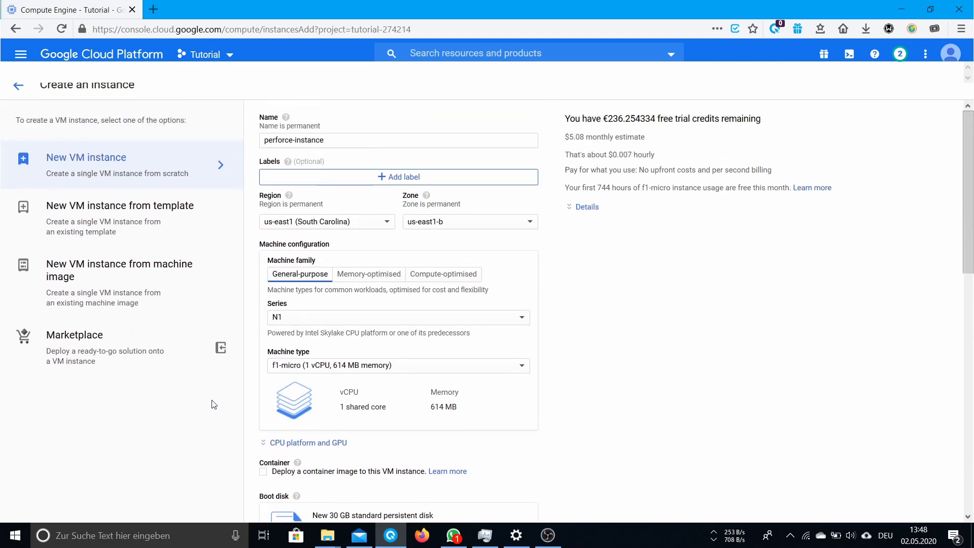
{"action": "scroll", "scroll_direction": "down", "scroll_amount": 3}
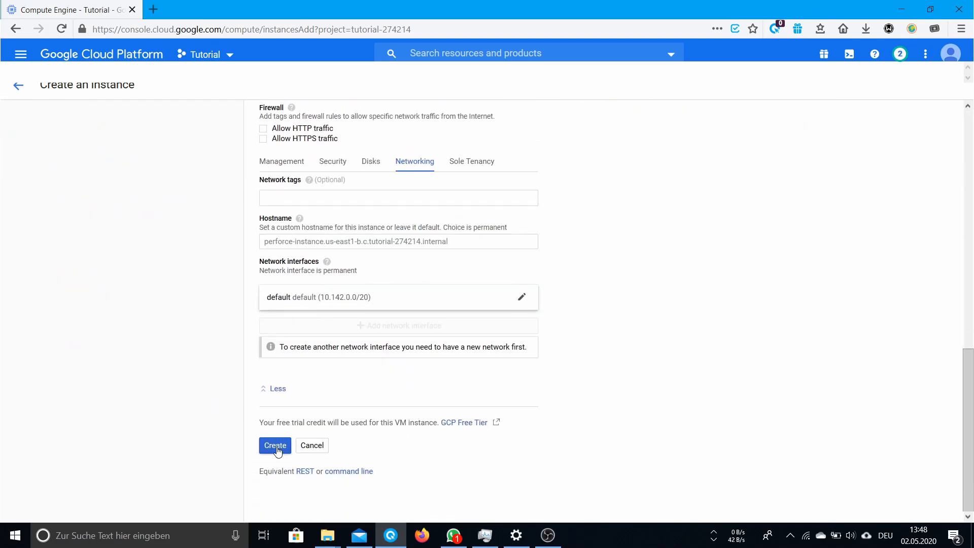
{"action": "left_click", "coordinate": [275, 445]}
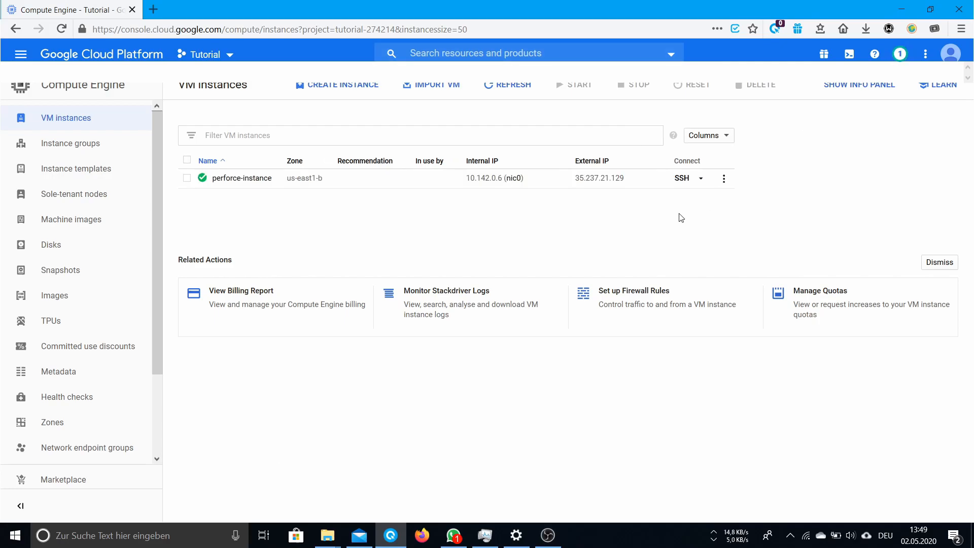
{"action": "mouse_move", "coordinate": [284, 237]}
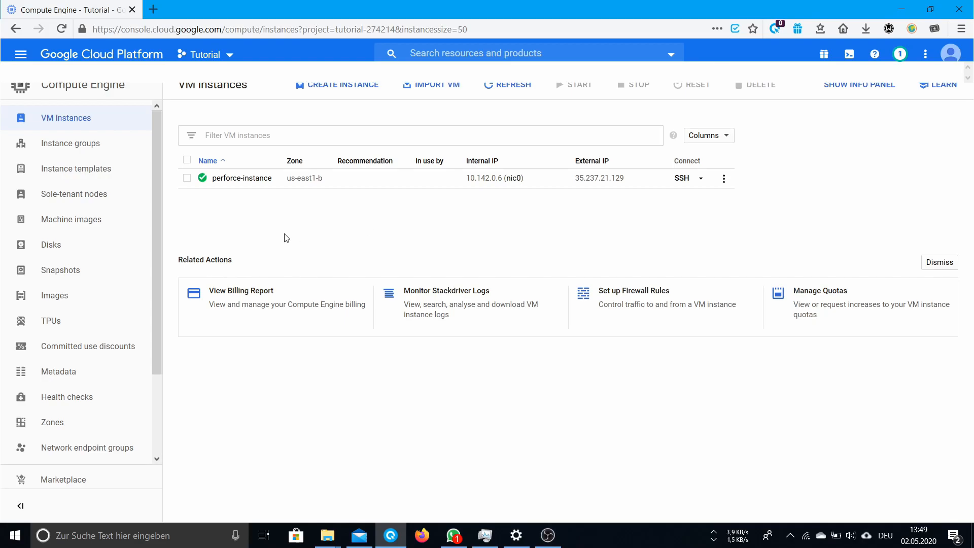
{"action": "mouse_move", "coordinate": [226, 230]}
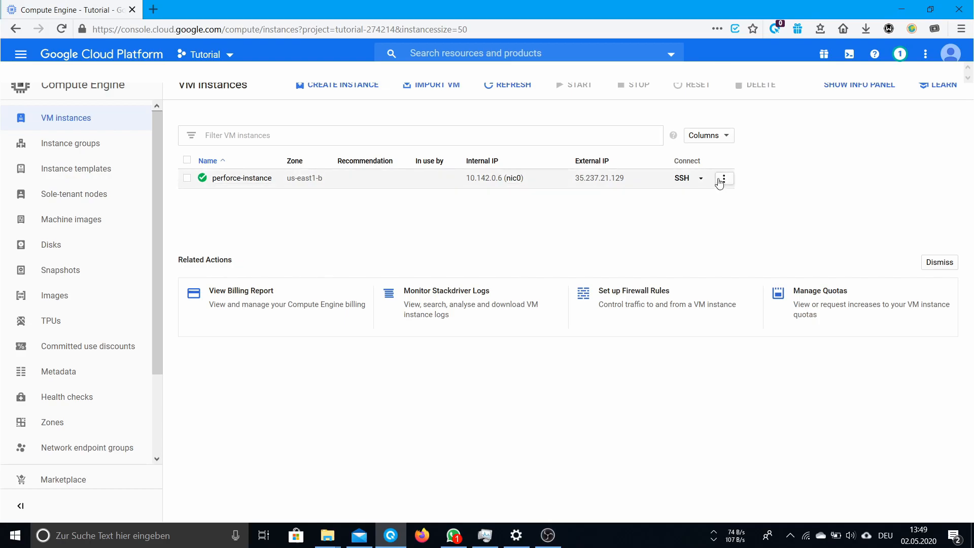
{"action": "mouse_move", "coordinate": [725, 181]}
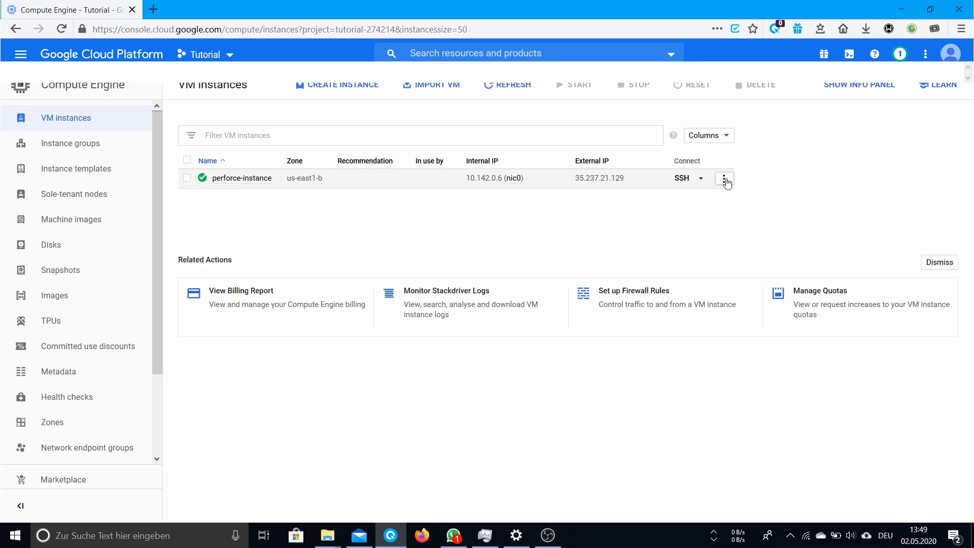
Step: From the instance's network details, start a new firewall rule named perforce
{"action": "left_click", "coordinate": [725, 178]}
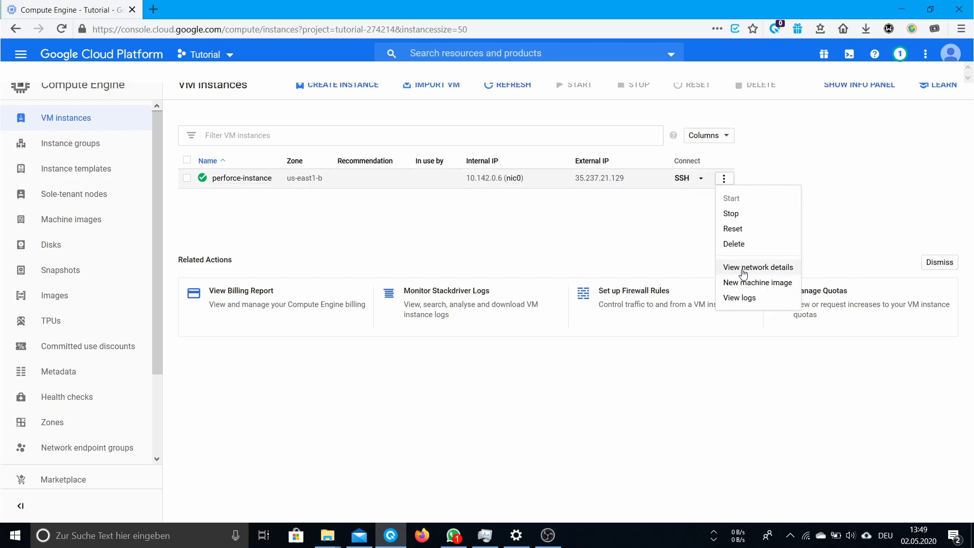
{"action": "mouse_move", "coordinate": [755, 223]}
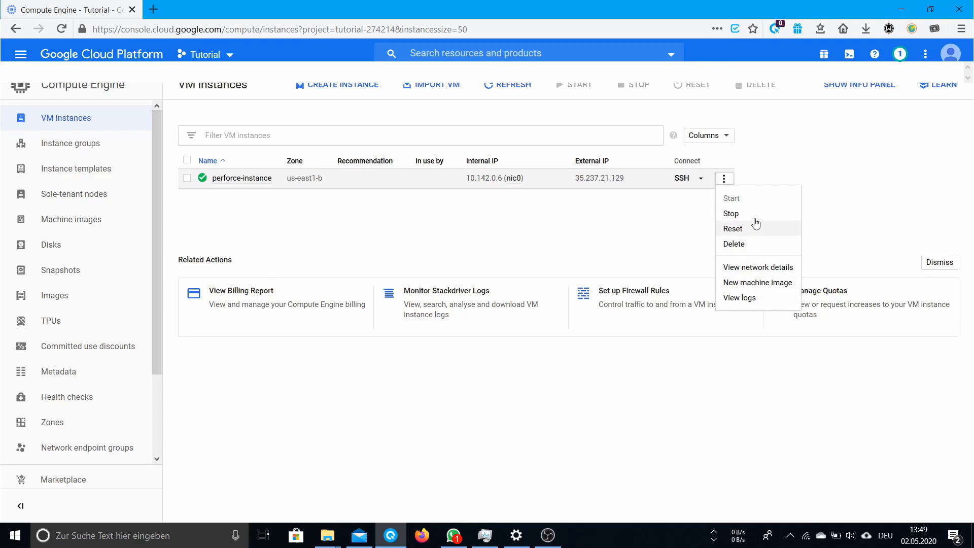
{"action": "mouse_move", "coordinate": [757, 267]}
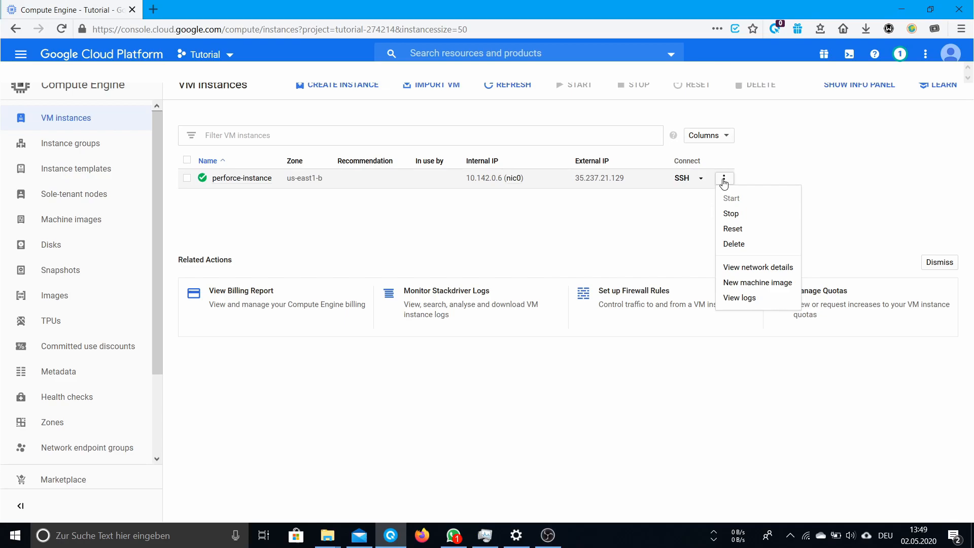
{"action": "mouse_move", "coordinate": [758, 266]}
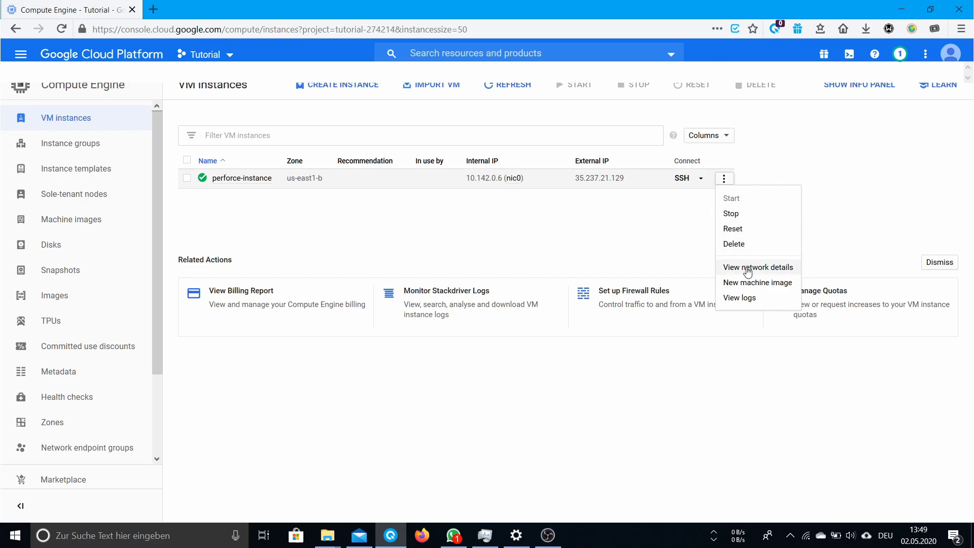
{"action": "left_click", "coordinate": [757, 266]}
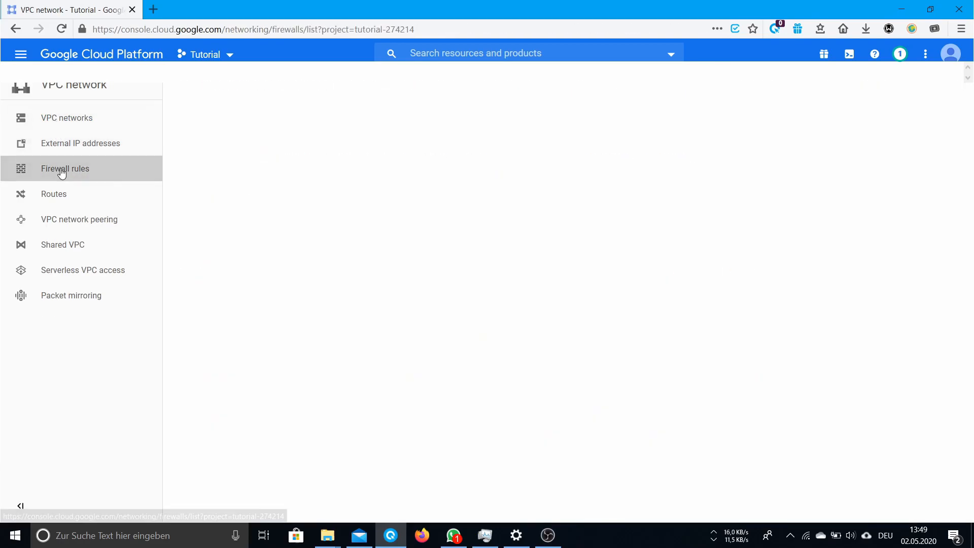
{"action": "left_click", "coordinate": [65, 168]}
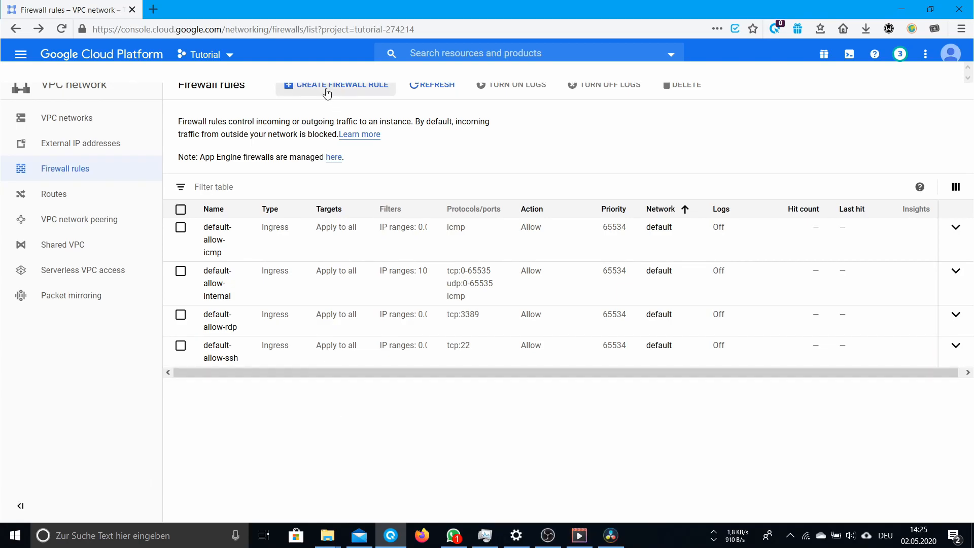
{"action": "left_click", "coordinate": [335, 84]}
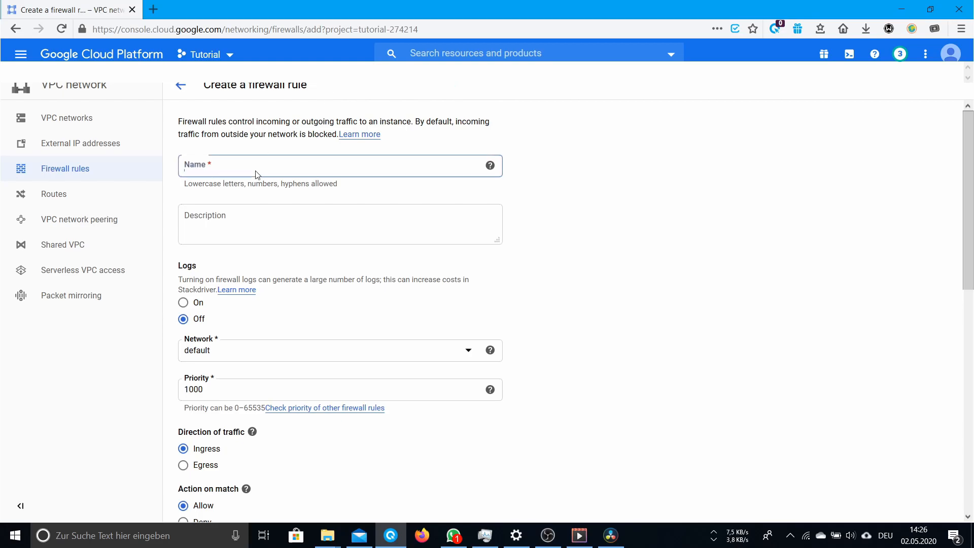
{"action": "type", "text": "perfir"}
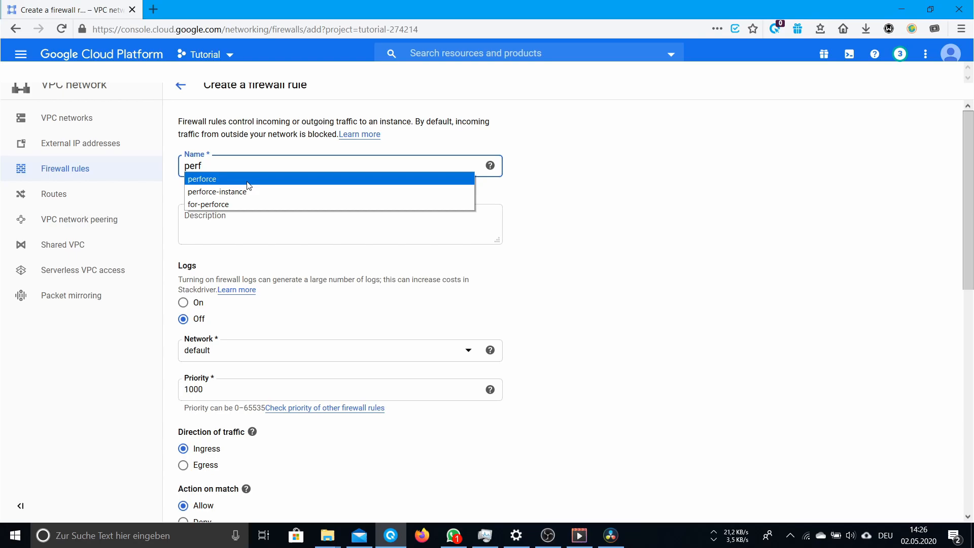
{"action": "left_click", "coordinate": [202, 179]}
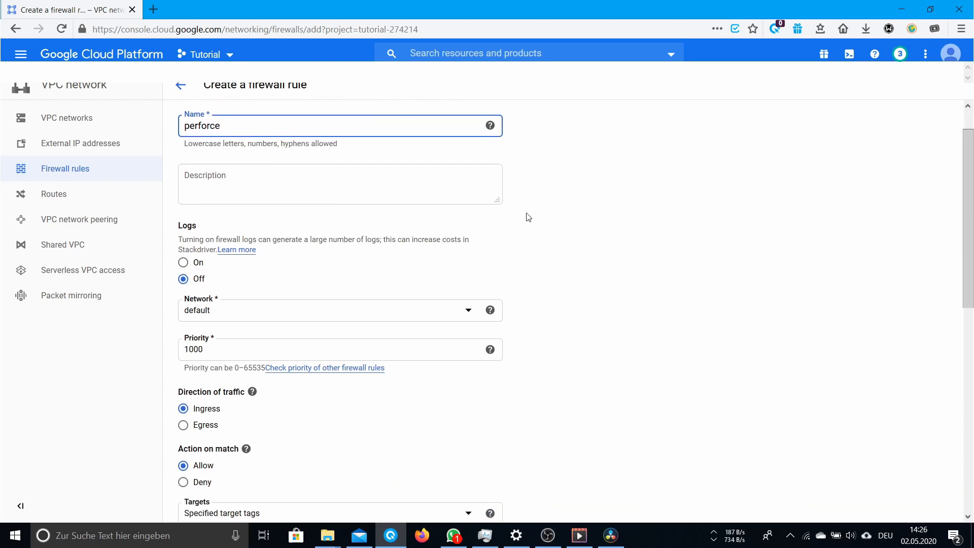
Step: Set the rule's targets to all instances in the network
{"action": "scroll", "scroll_direction": "down", "scroll_amount": 3}
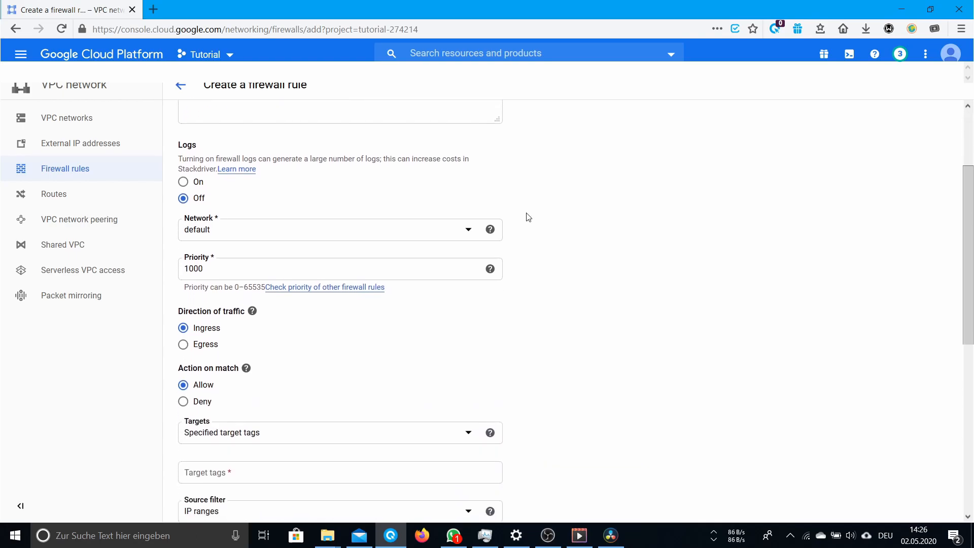
{"action": "scroll", "scroll_direction": "down", "scroll_amount": 3}
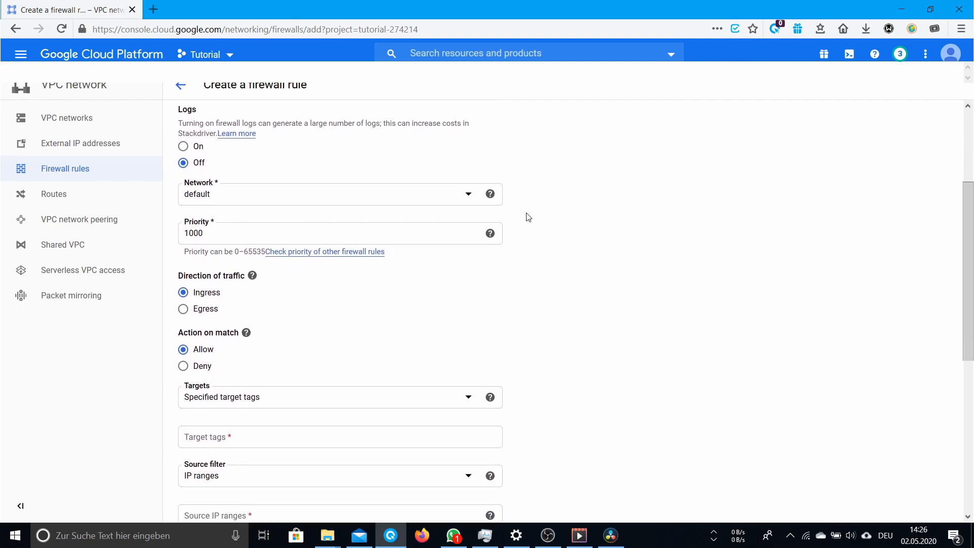
{"action": "scroll", "scroll_direction": "down", "scroll_amount": 3}
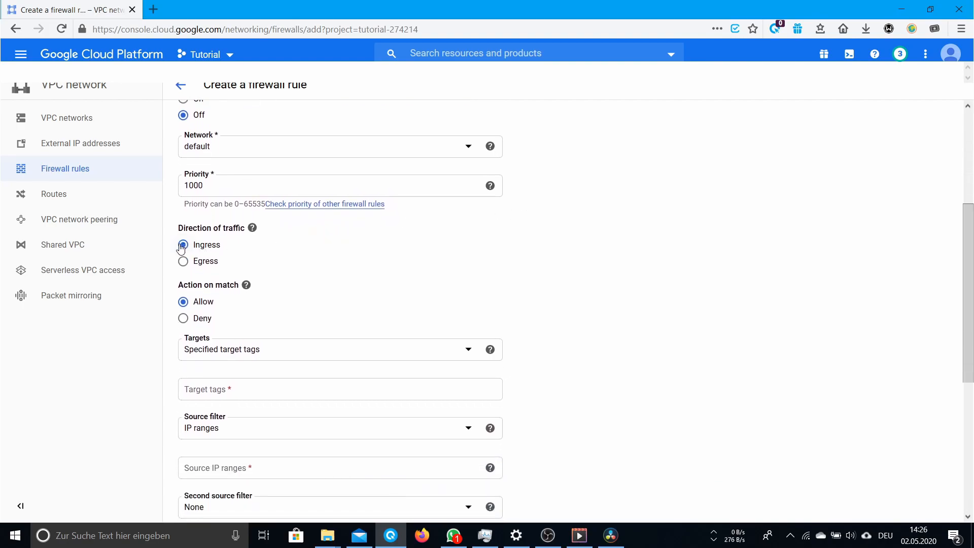
{"action": "scroll", "scroll_direction": "down", "scroll_amount": 3}
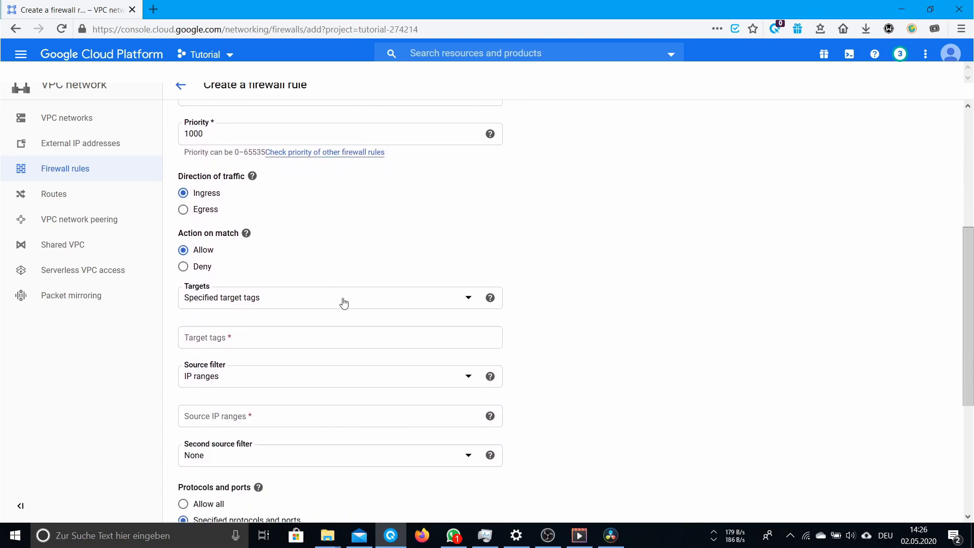
{"action": "left_click", "coordinate": [340, 298]}
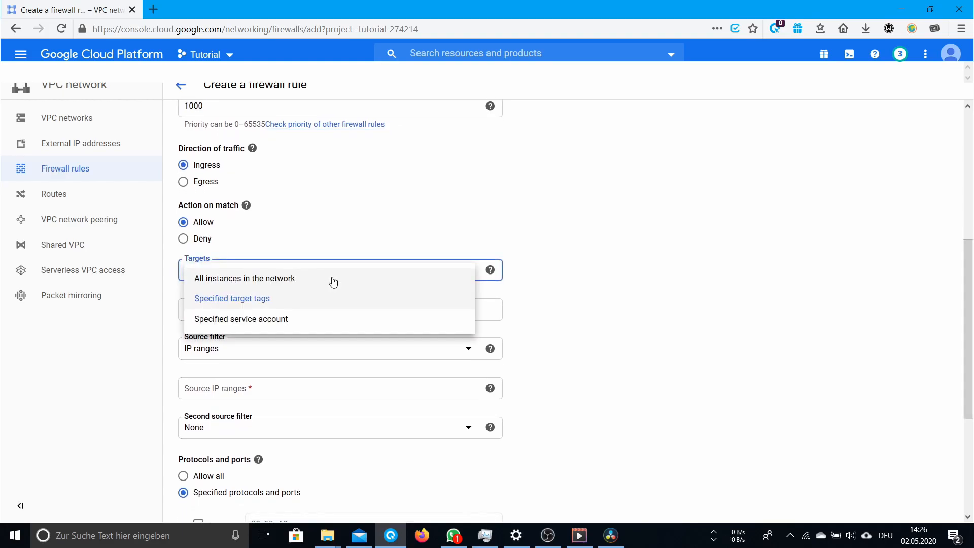
{"action": "left_click", "coordinate": [245, 278]}
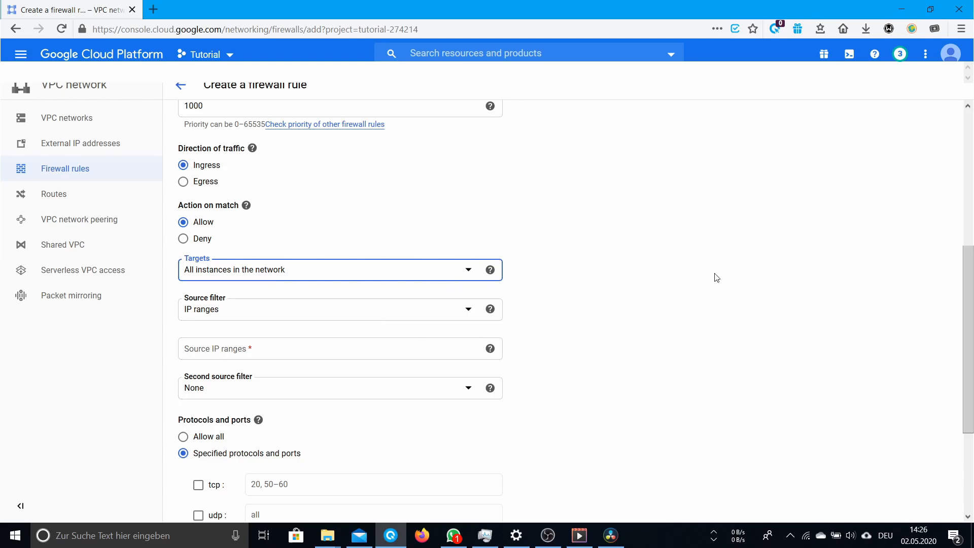
{"action": "scroll", "scroll_direction": "down", "scroll_amount": 3}
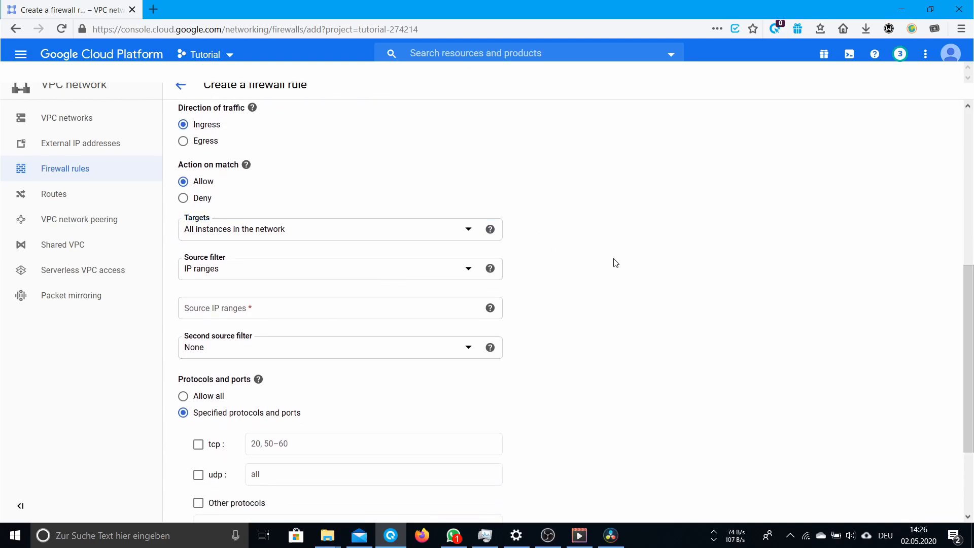
{"action": "scroll", "scroll_direction": "down", "scroll_amount": 3}
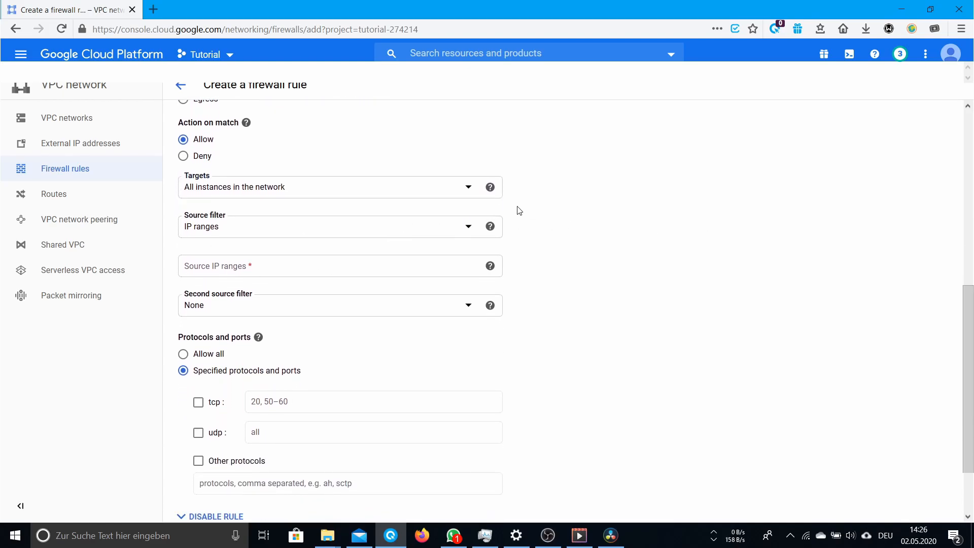
{"action": "mouse_move", "coordinate": [398, 211]}
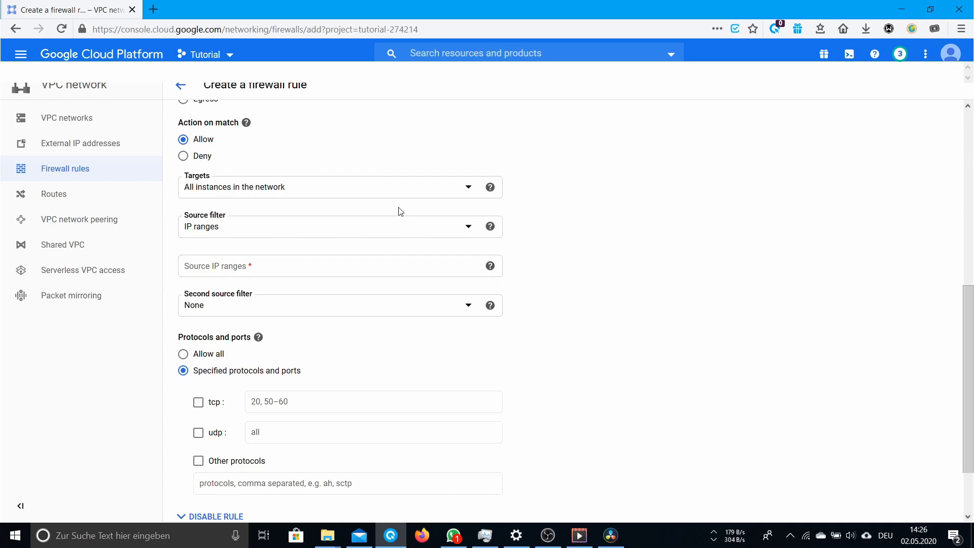
{"action": "left_click", "coordinate": [340, 187]}
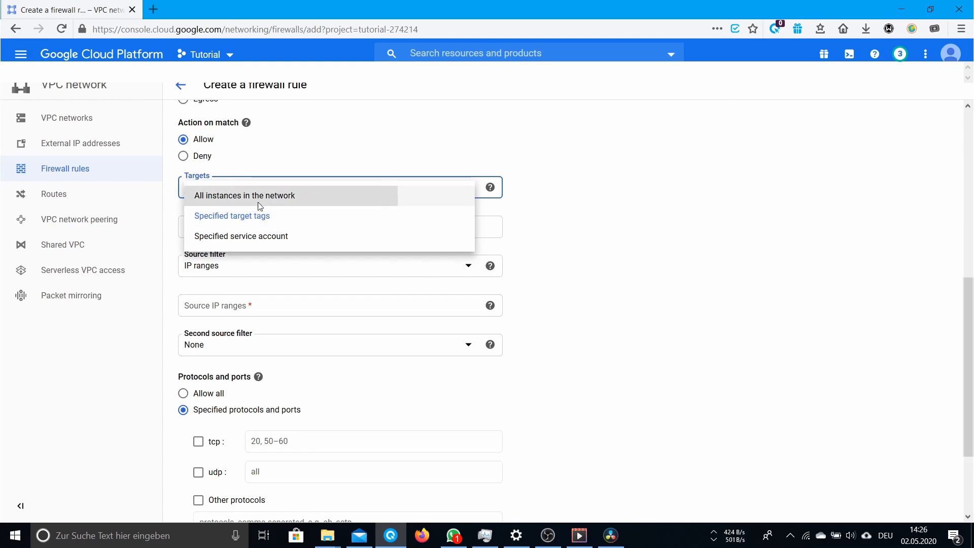
{"action": "left_click", "coordinate": [244, 195]}
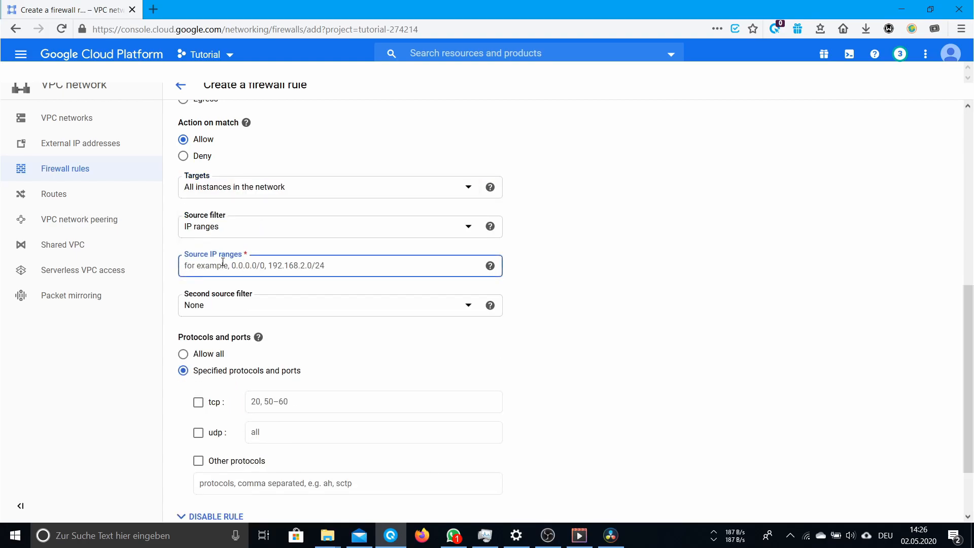
Step: Allow source range 0.0.0.0/0 on TCP port 1666 and create the rule
{"action": "type", "text": "0.0.0.0/0"}
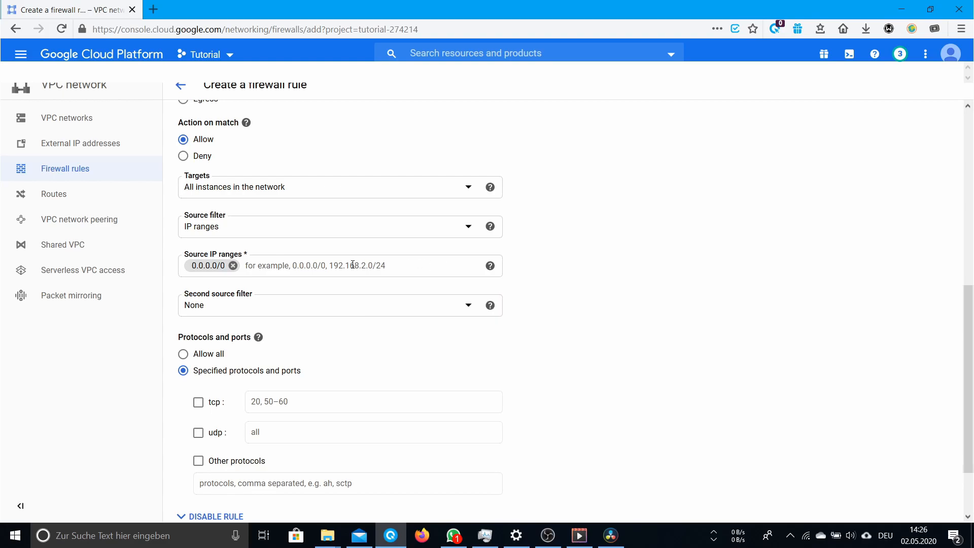
{"action": "scroll", "scroll_direction": "down", "scroll_amount": 3}
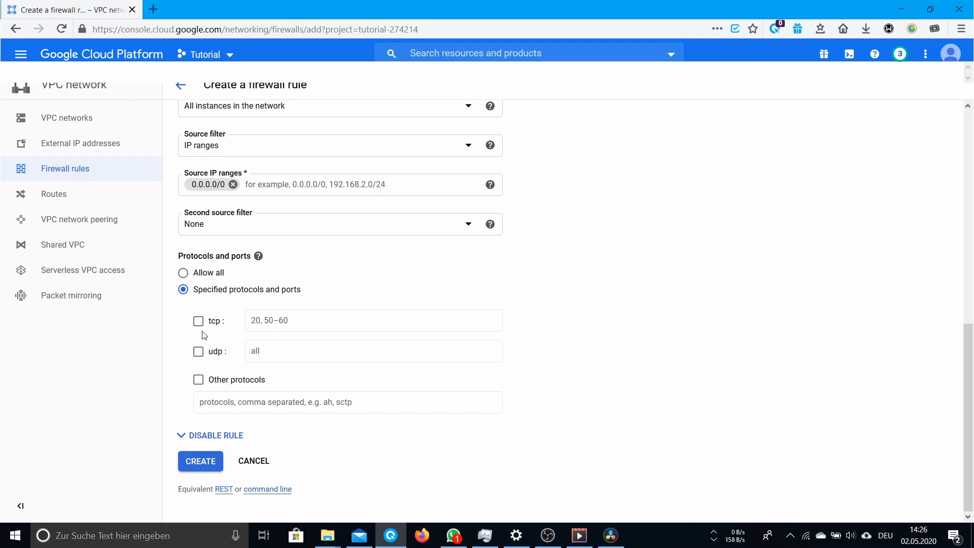
{"action": "left_click", "coordinate": [198, 321]}
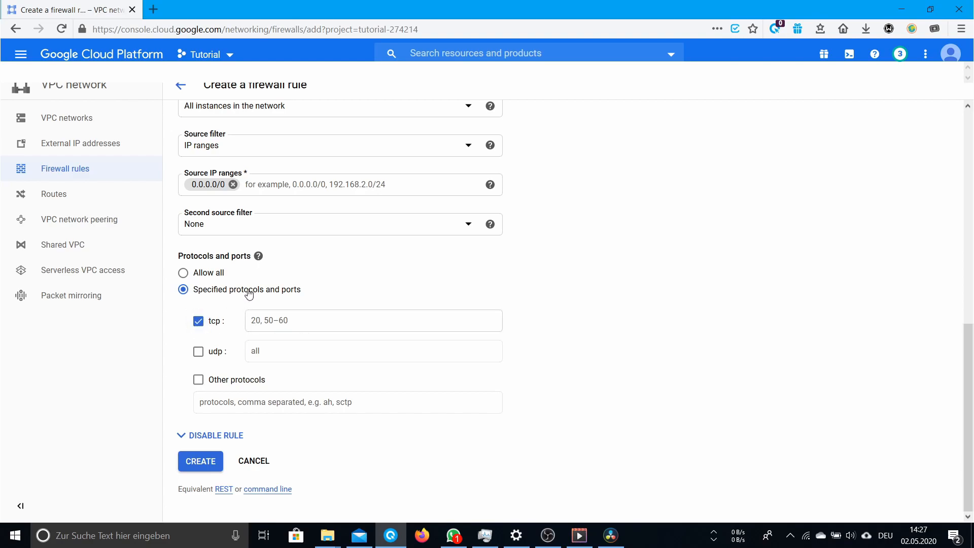
{"action": "left_click", "coordinate": [372, 320]}
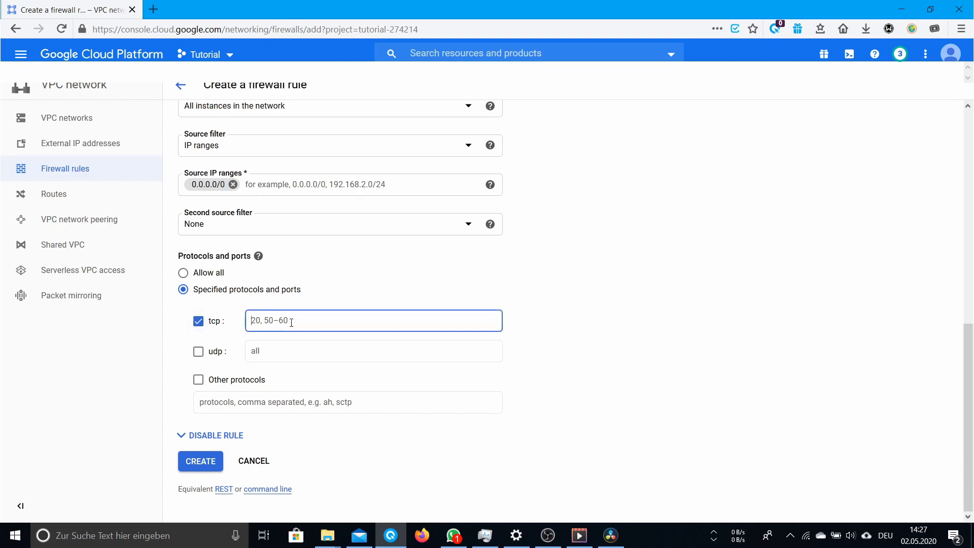
{"action": "type", "text": "1666"}
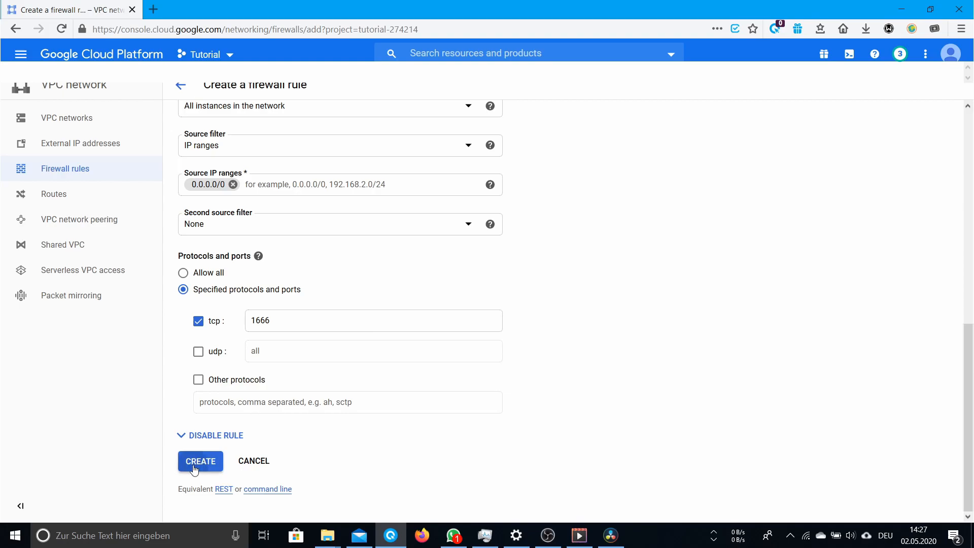
{"action": "left_click", "coordinate": [200, 461]}
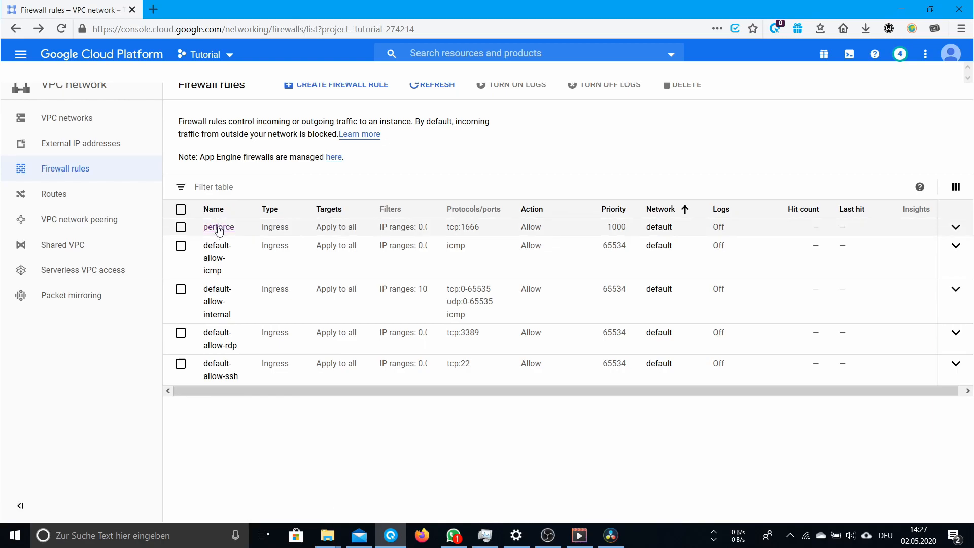
{"action": "mouse_move", "coordinate": [268, 236]}
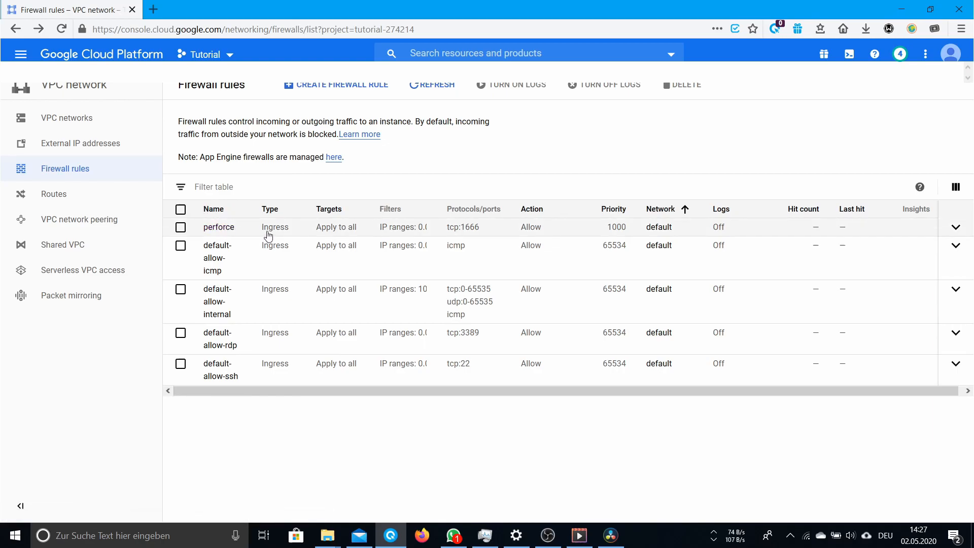
{"action": "mouse_move", "coordinate": [426, 234]}
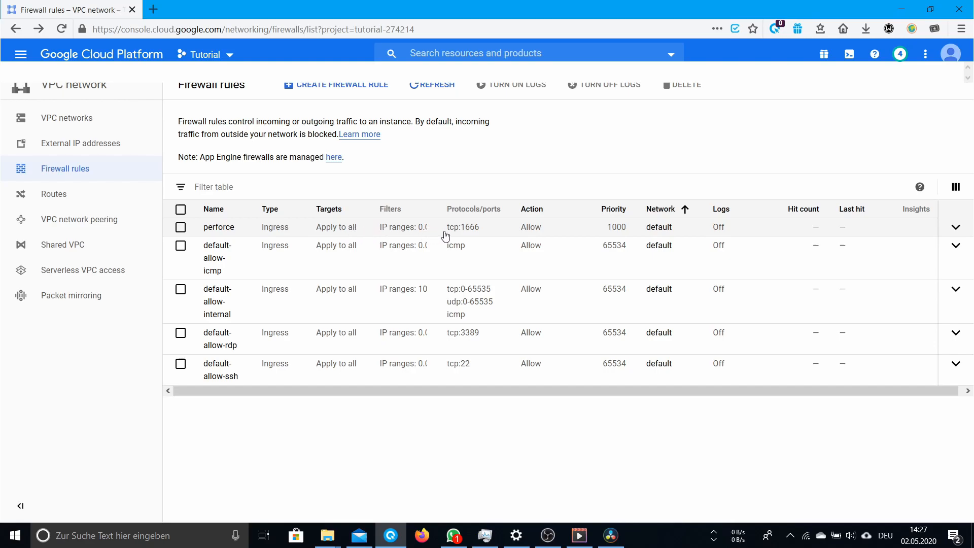
{"action": "mouse_move", "coordinate": [481, 232]}
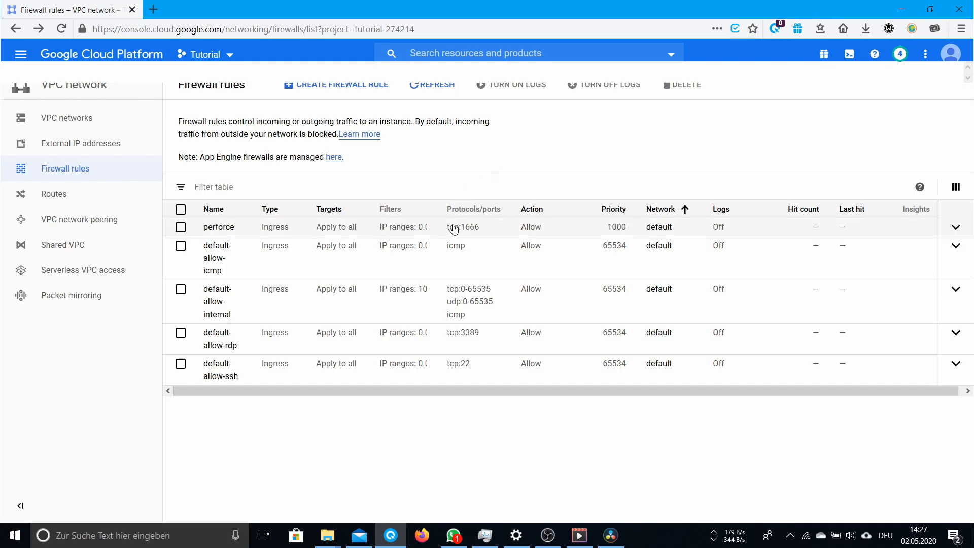
{"action": "mouse_move", "coordinate": [463, 234]}
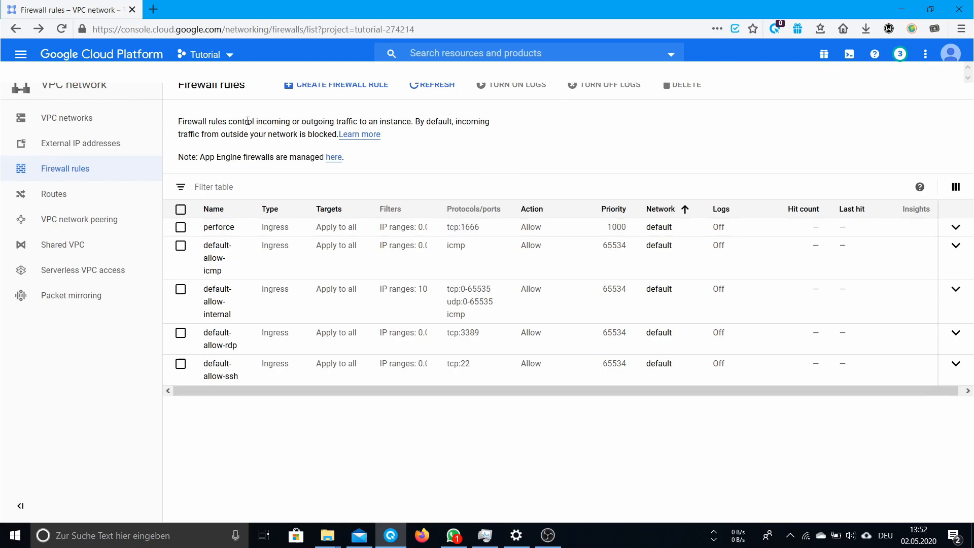
Step: Bring up the main navigation menu over the firewall rules list showing perforce tcp:1666
{"action": "left_click", "coordinate": [20, 54]}
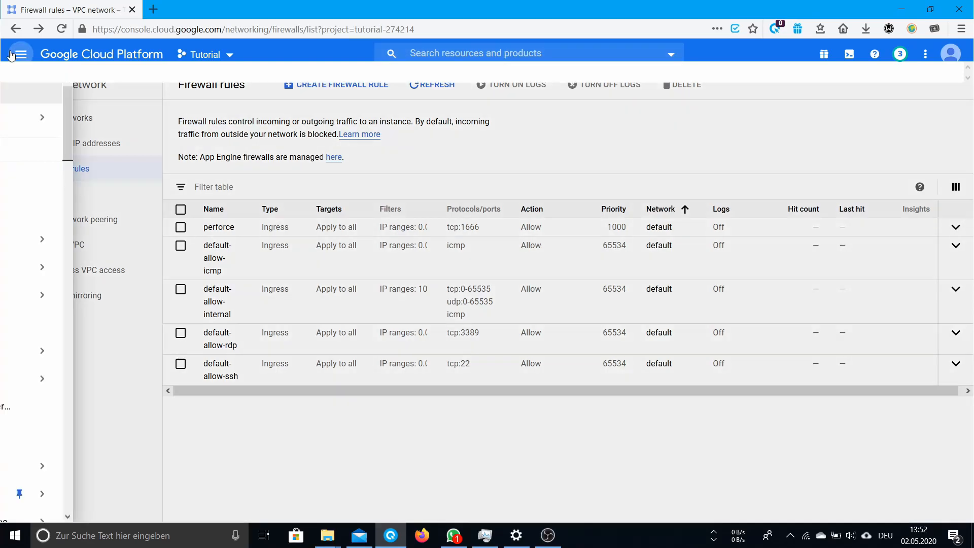
Step: Return to Compute Engine's VM instances list showing perforce-instance running
{"action": "left_click", "coordinate": [18, 54]}
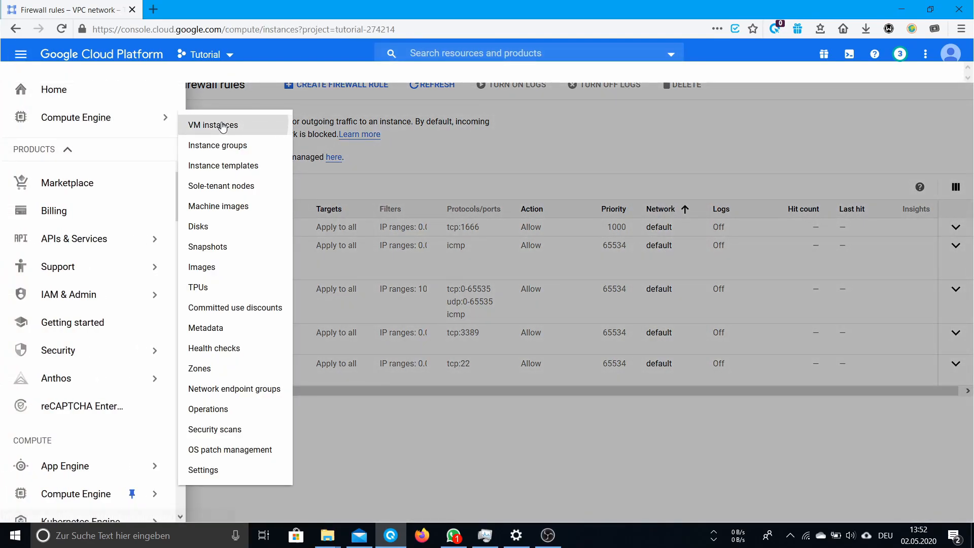
{"action": "left_click", "coordinate": [212, 125]}
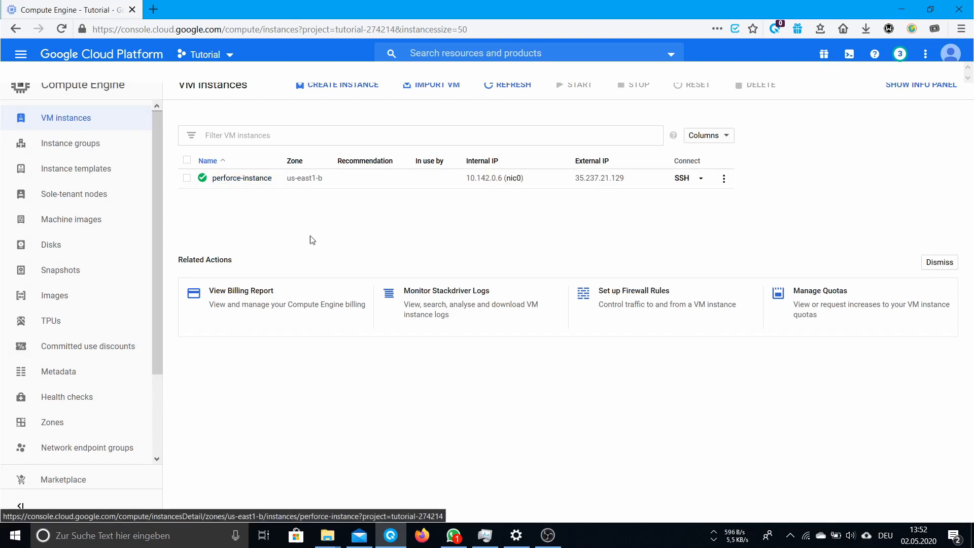
{"action": "mouse_move", "coordinate": [334, 259]}
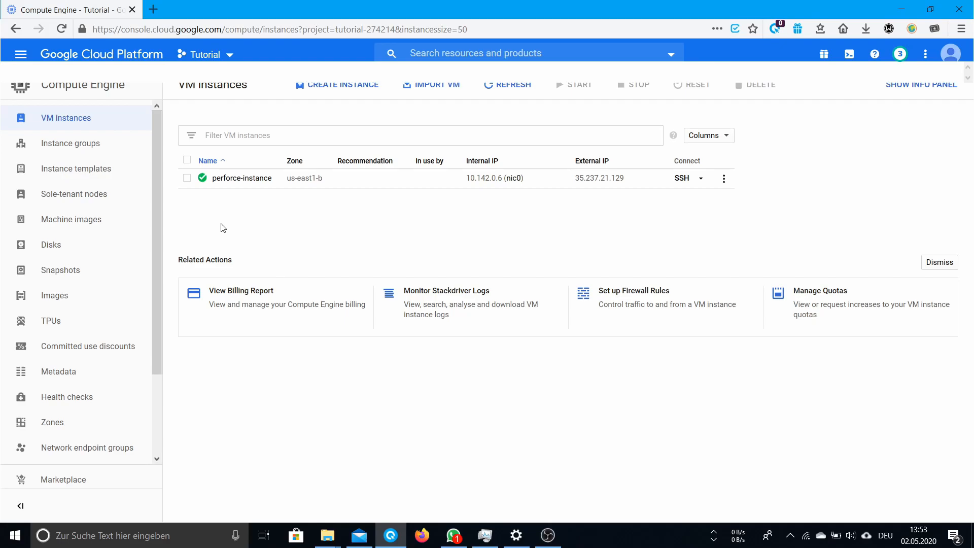
{"action": "mouse_move", "coordinate": [278, 223]}
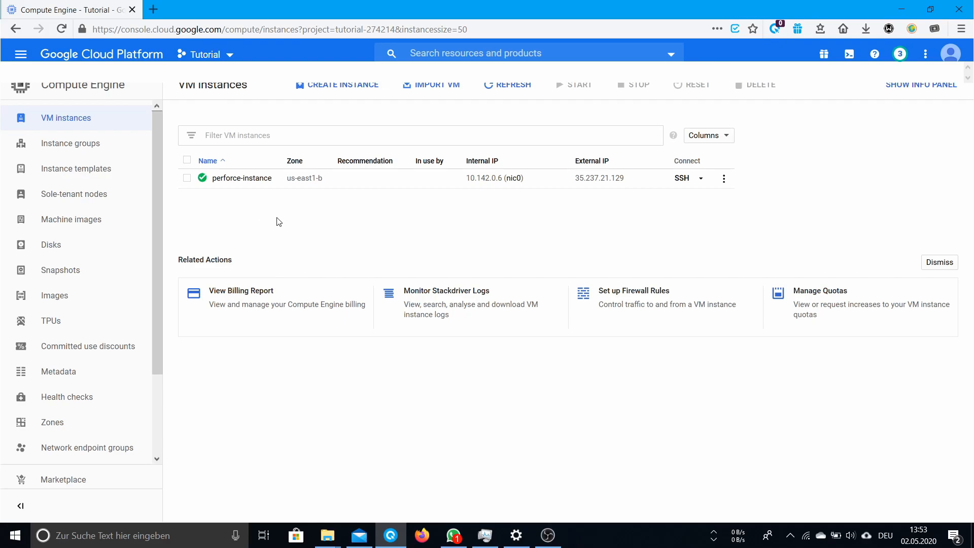
{"action": "mouse_move", "coordinate": [277, 219]}
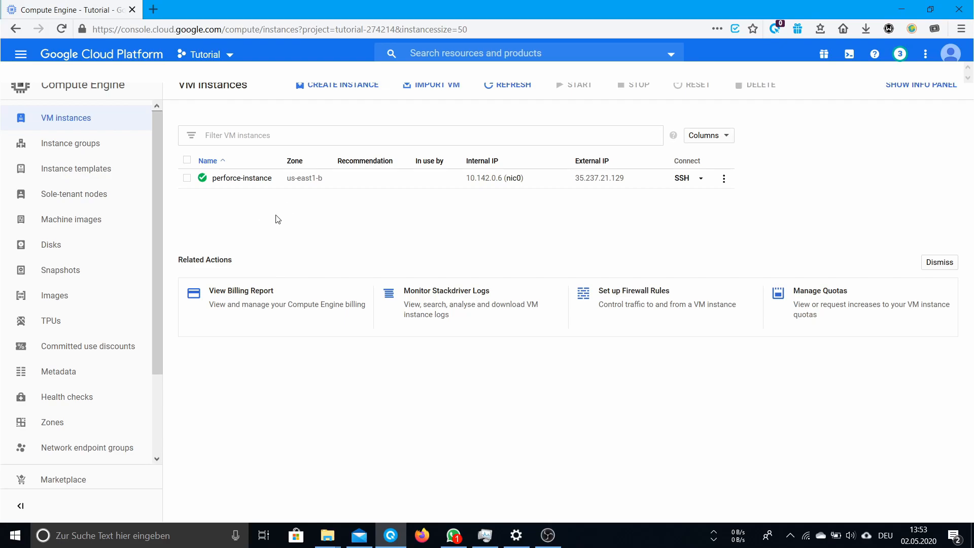
{"action": "mouse_move", "coordinate": [330, 244]}
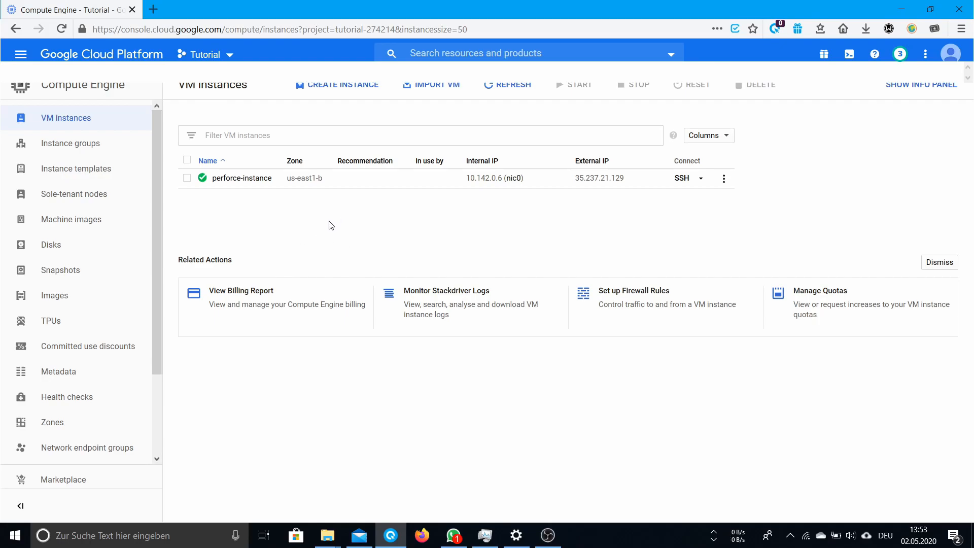
{"action": "mouse_move", "coordinate": [313, 211]}
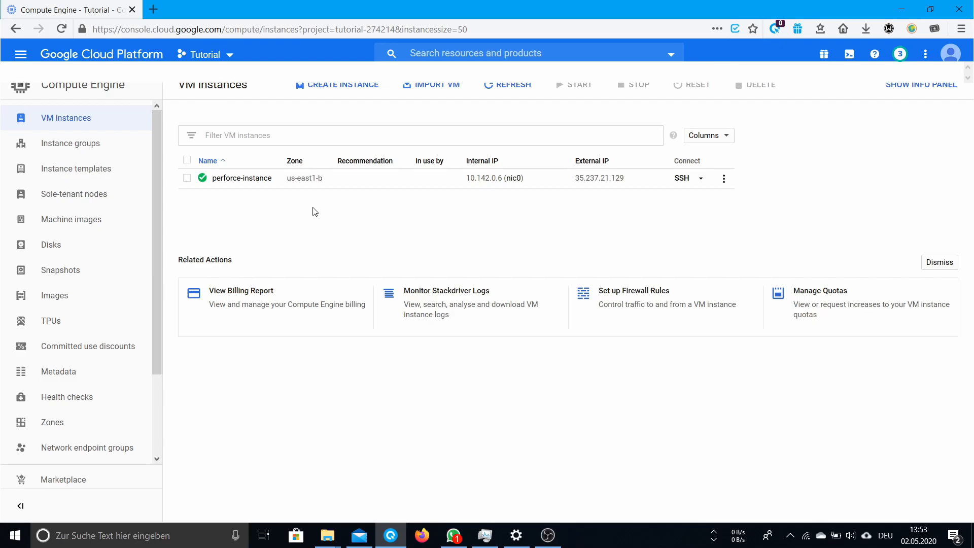